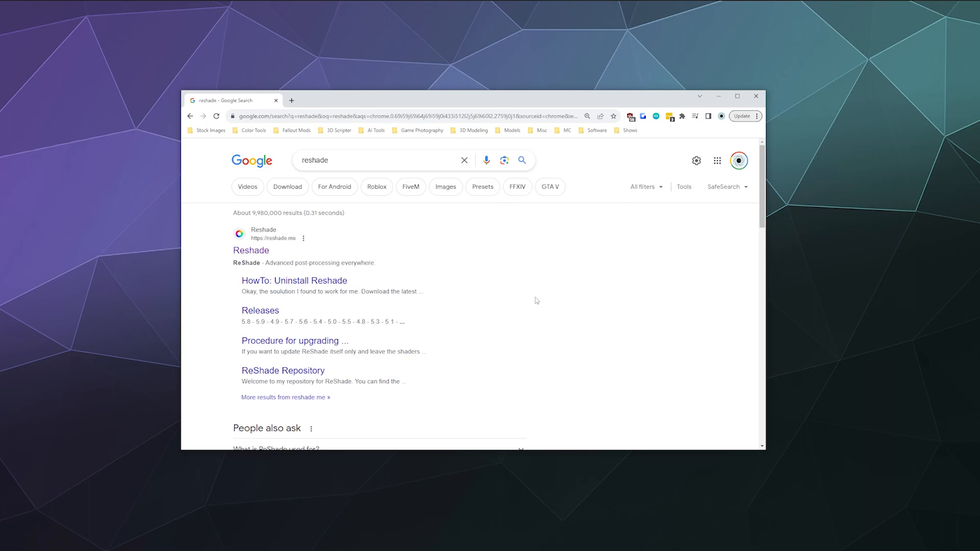
Open the official ReShade homepage (reshade.me) from the Google results for 'reshade'.
{"action": "left_click", "coordinate": [251, 250]}
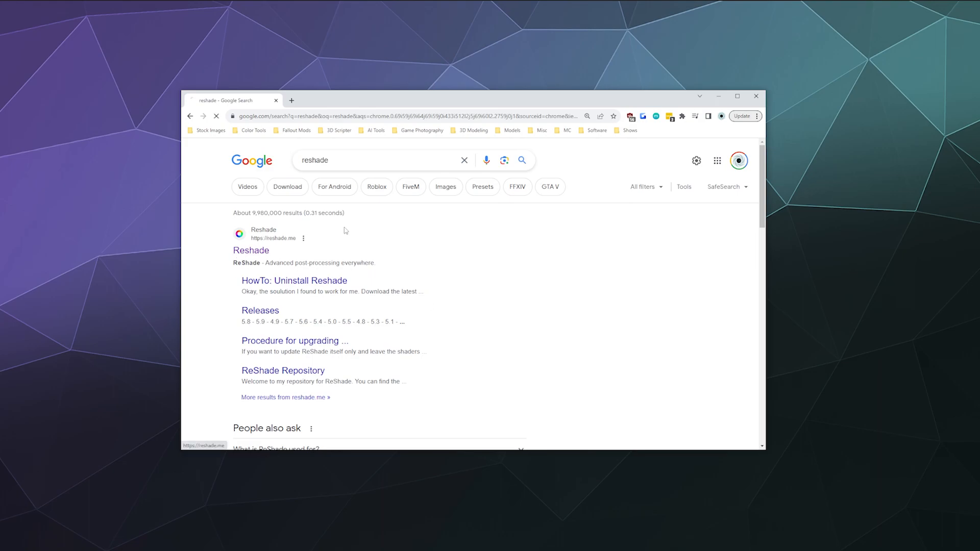
{"action": "left_click", "coordinate": [251, 250]}
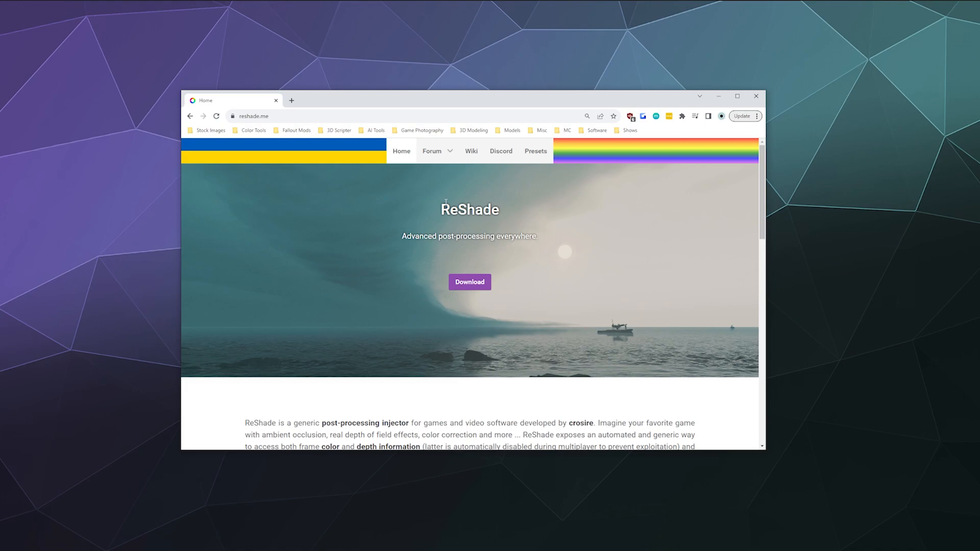
{"action": "scroll", "scroll_direction": "down", "scroll_amount": 3}
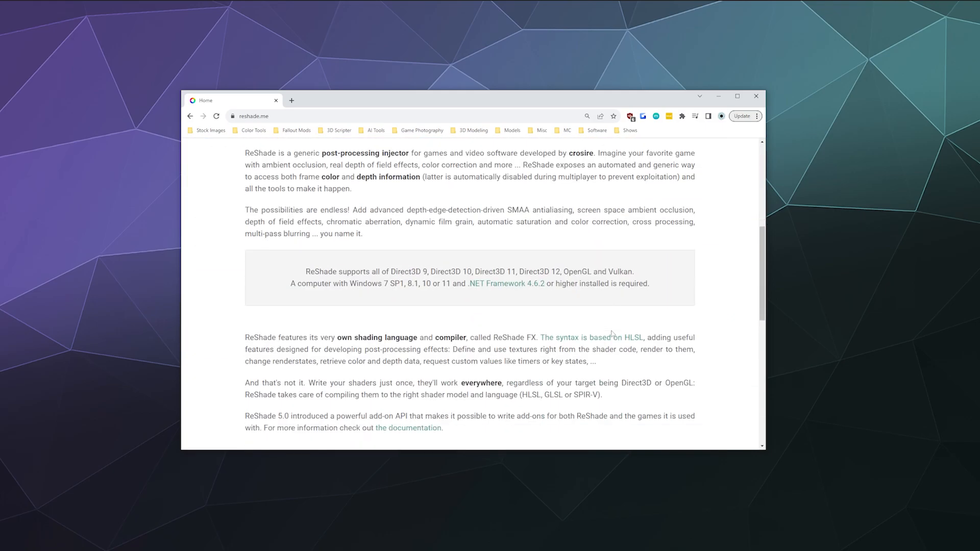
{"action": "scroll", "scroll_direction": "up", "scroll_amount": 3}
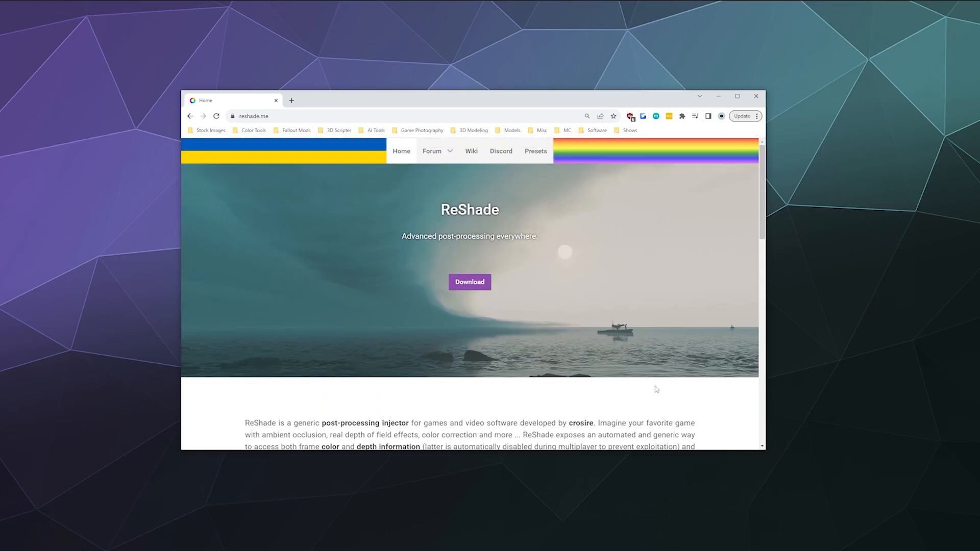
{"action": "mouse_move", "coordinate": [653, 389]}
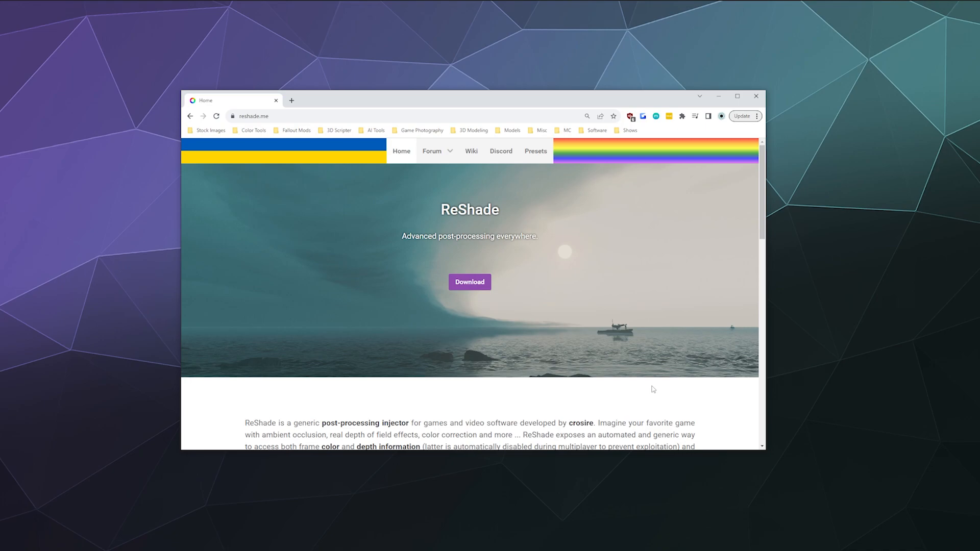
{"action": "mouse_move", "coordinate": [531, 294]}
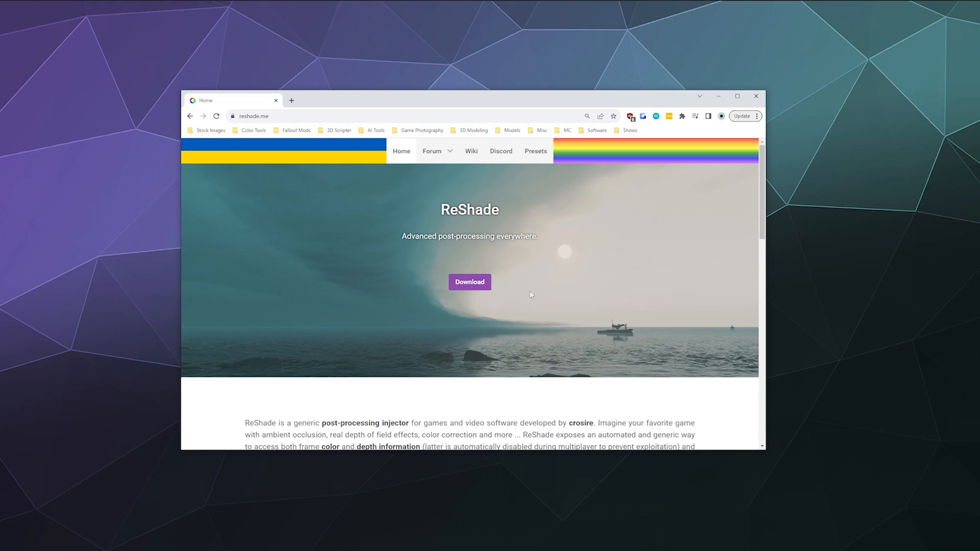
{"action": "mouse_move", "coordinate": [511, 260]}
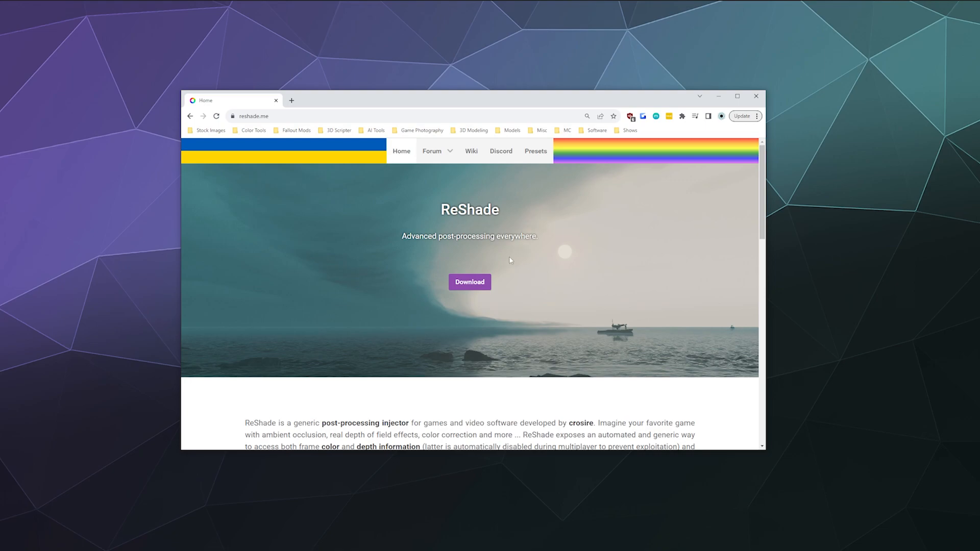
{"action": "mouse_move", "coordinate": [400, 265]}
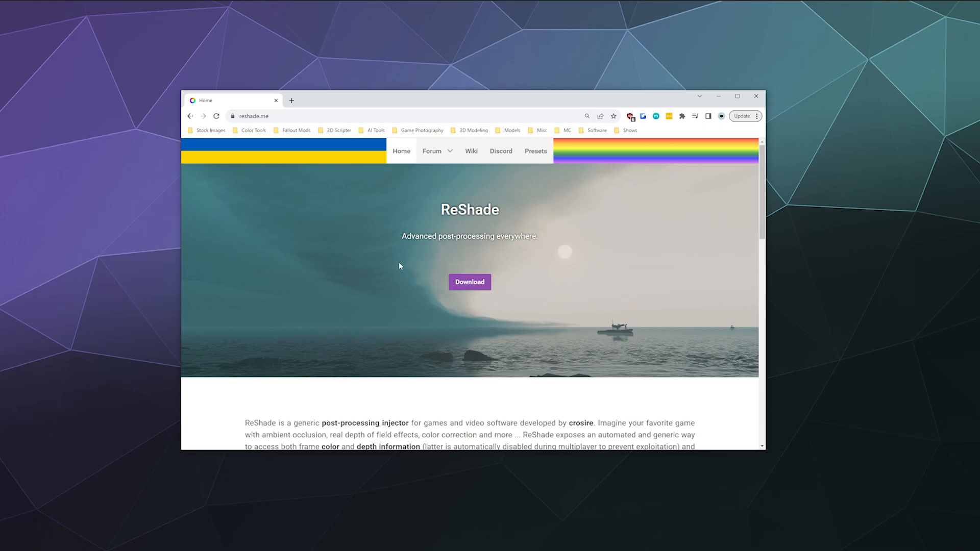
Request the ReShade 5.9.1 download with full add-on support from the Download section.
{"action": "left_click", "coordinate": [469, 282]}
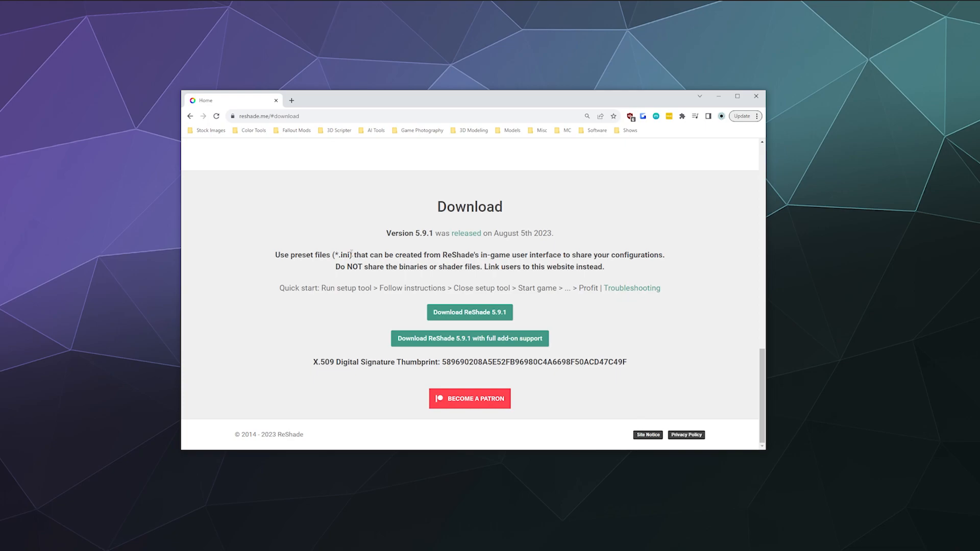
{"action": "mouse_move", "coordinate": [324, 277]}
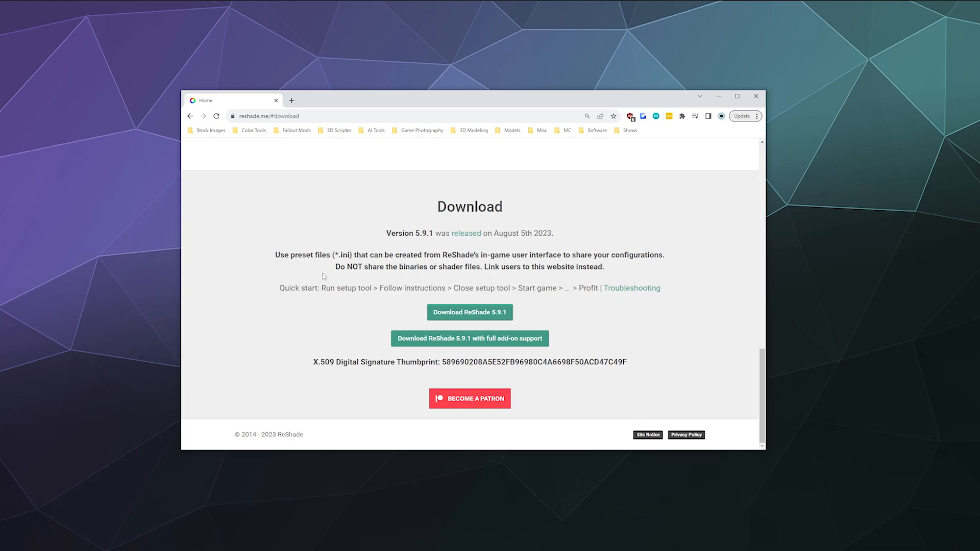
{"action": "mouse_move", "coordinate": [376, 341]}
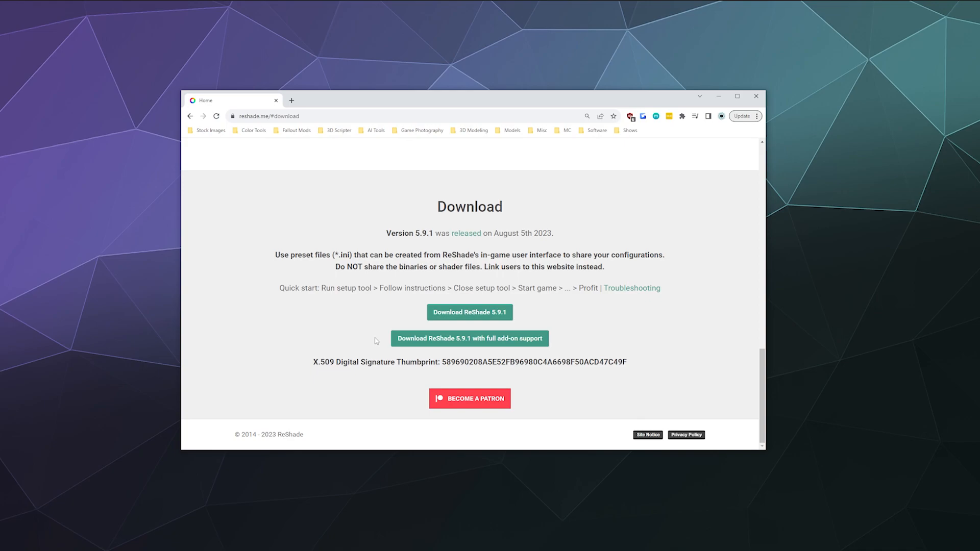
{"action": "mouse_move", "coordinate": [384, 335]}
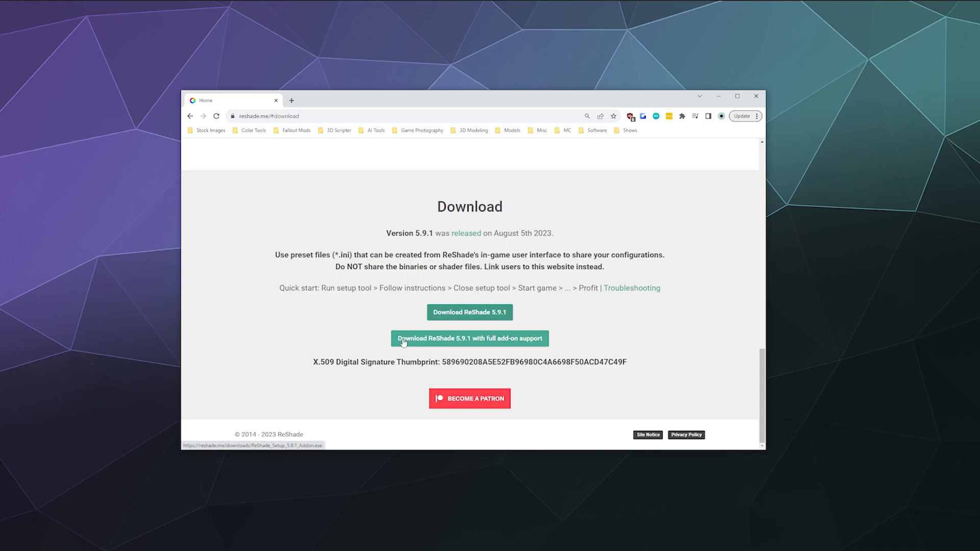
{"action": "left_click", "coordinate": [469, 338]}
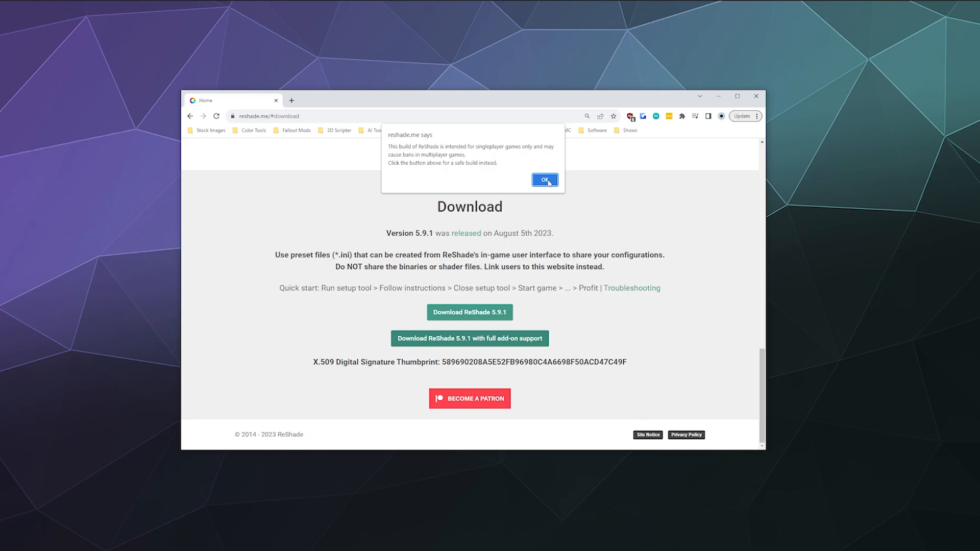
Acknowledge the singleplayer-only warning and run ReShade_Setup_5.9.1_Addon from Downloads.
{"action": "left_click", "coordinate": [544, 179]}
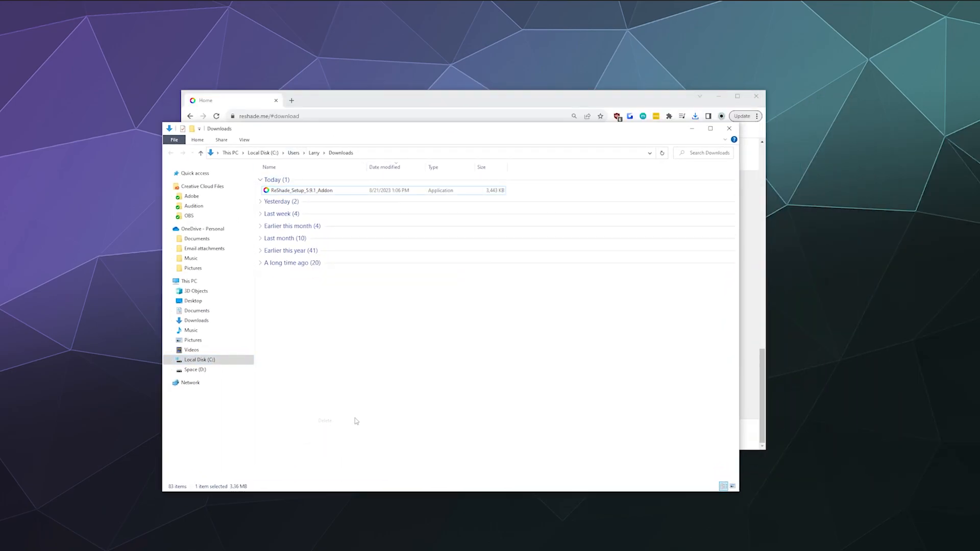
{"action": "left_click", "coordinate": [300, 190]}
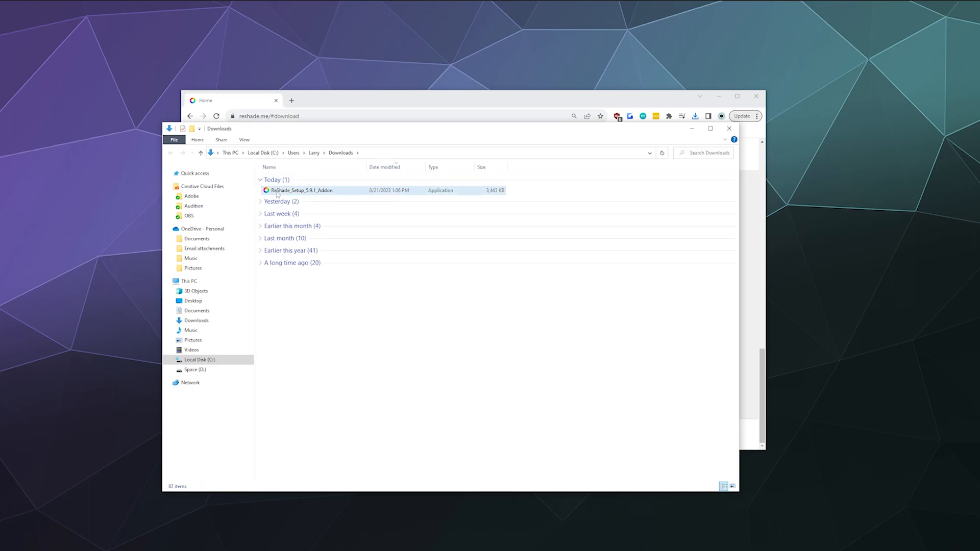
{"action": "double_click", "coordinate": [300, 190]}
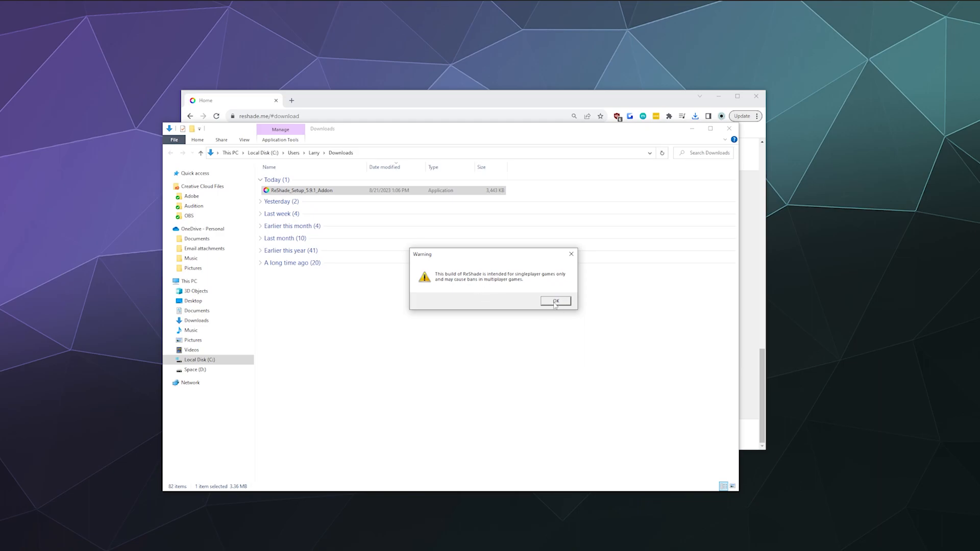
Dismiss the singleplayer warning and browse the 'Select a game or application' list.
{"action": "left_click", "coordinate": [555, 300]}
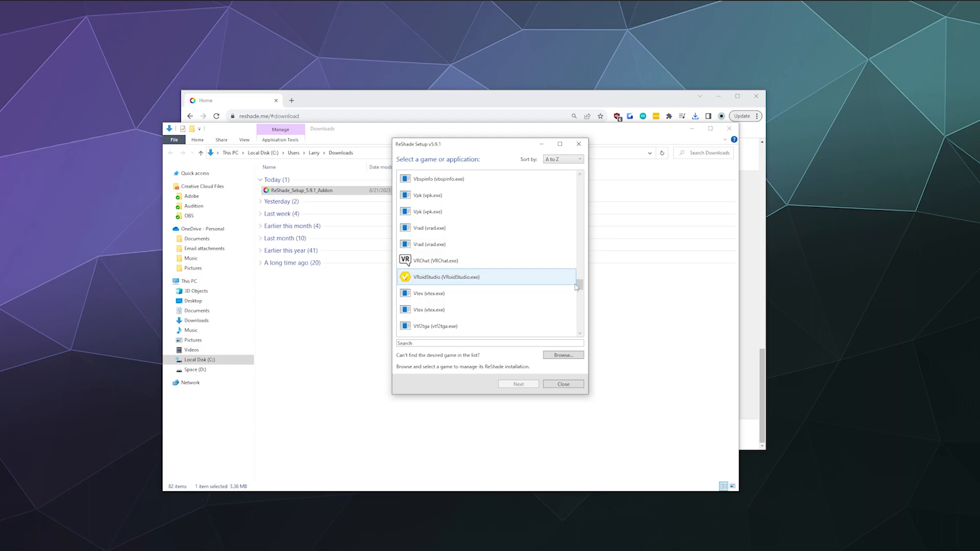
{"action": "scroll", "scroll_direction": "down", "scroll_amount": 3}
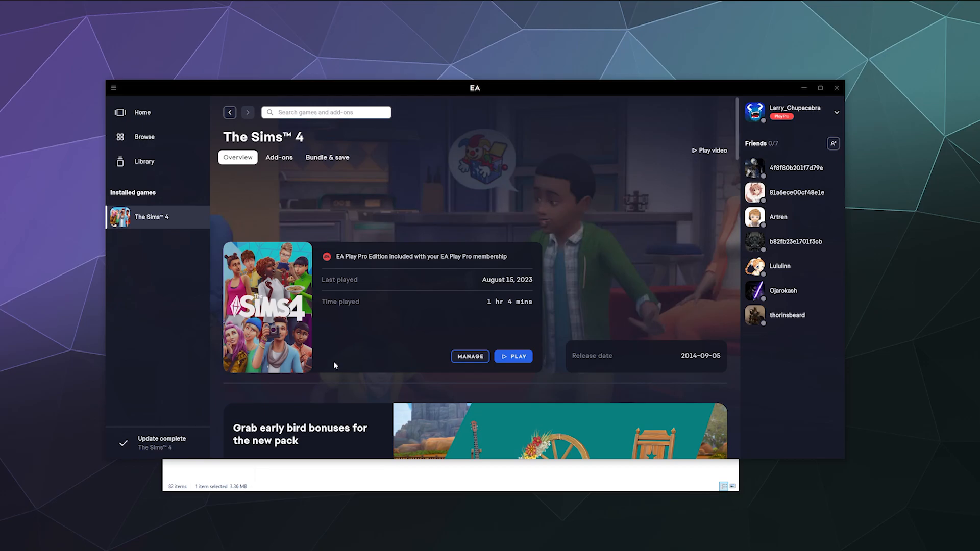
View The Sims 4's properties from the EA app Library via Manage, showing its install location.
{"action": "left_click", "coordinate": [144, 162]}
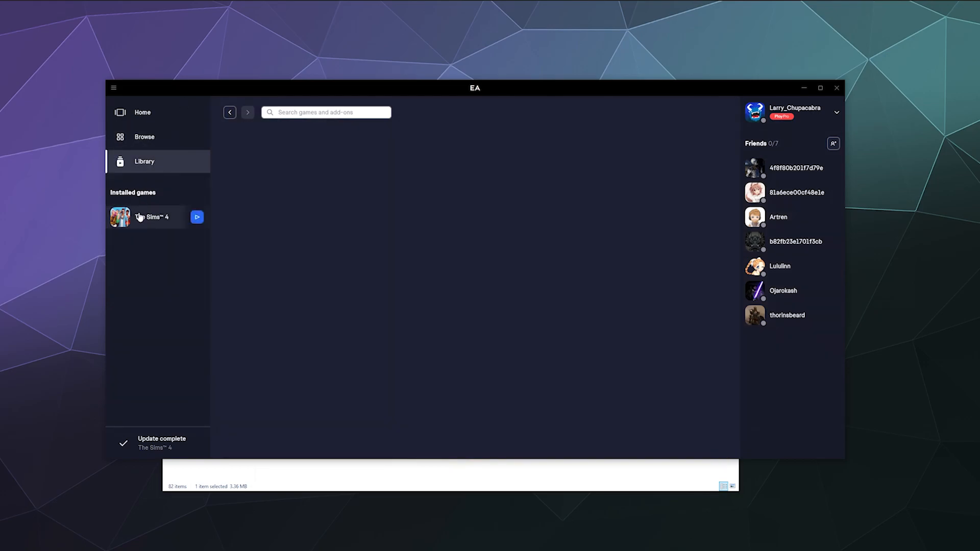
{"action": "left_click", "coordinate": [152, 216]}
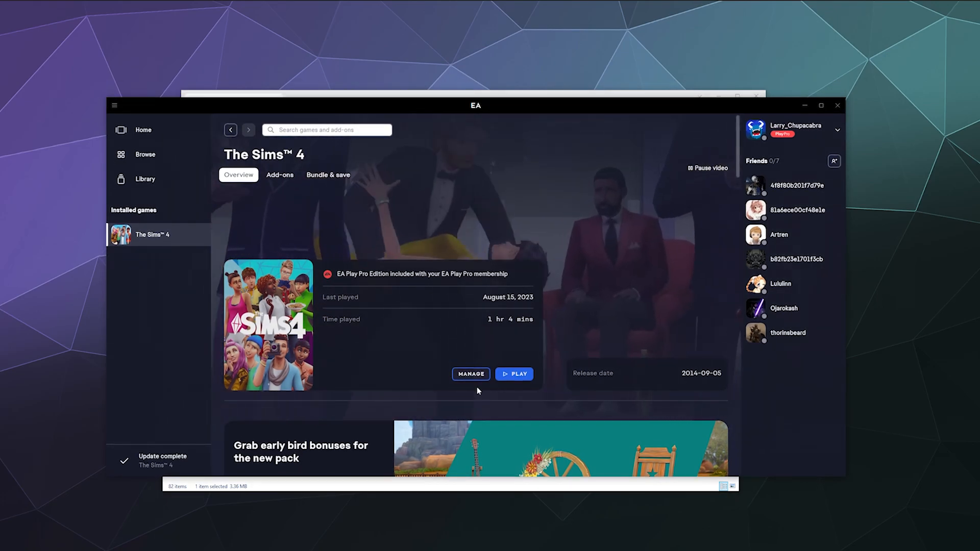
{"action": "left_click", "coordinate": [470, 374]}
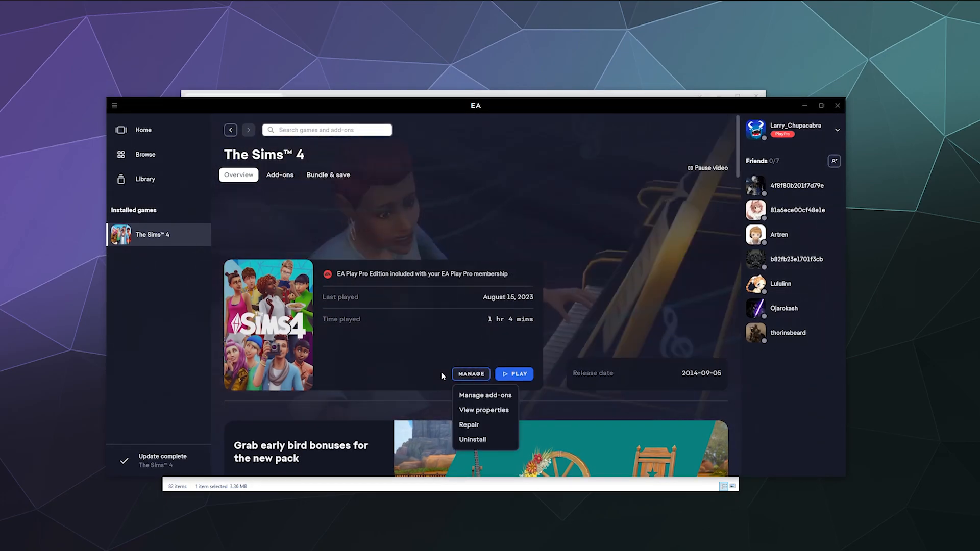
{"action": "left_click", "coordinate": [483, 410]}
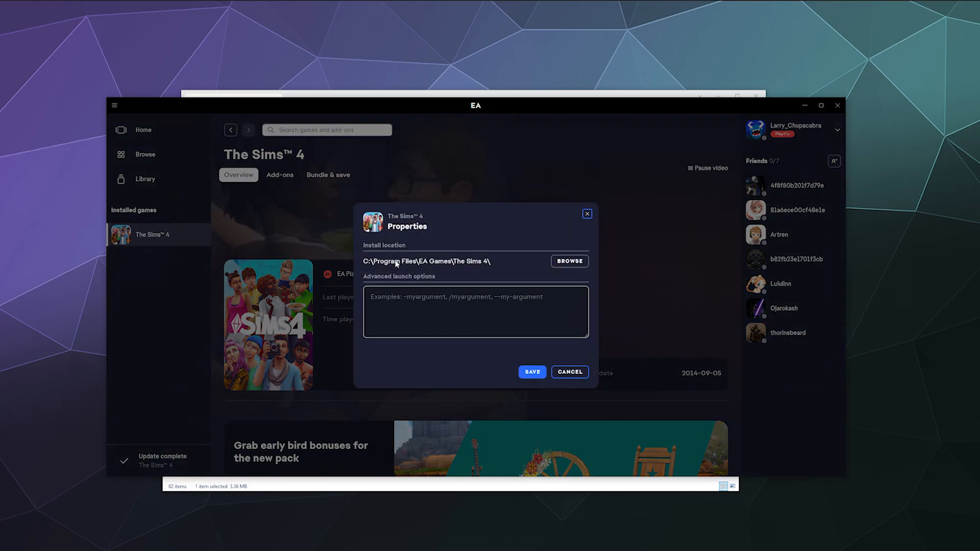
{"action": "mouse_move", "coordinate": [570, 272]}
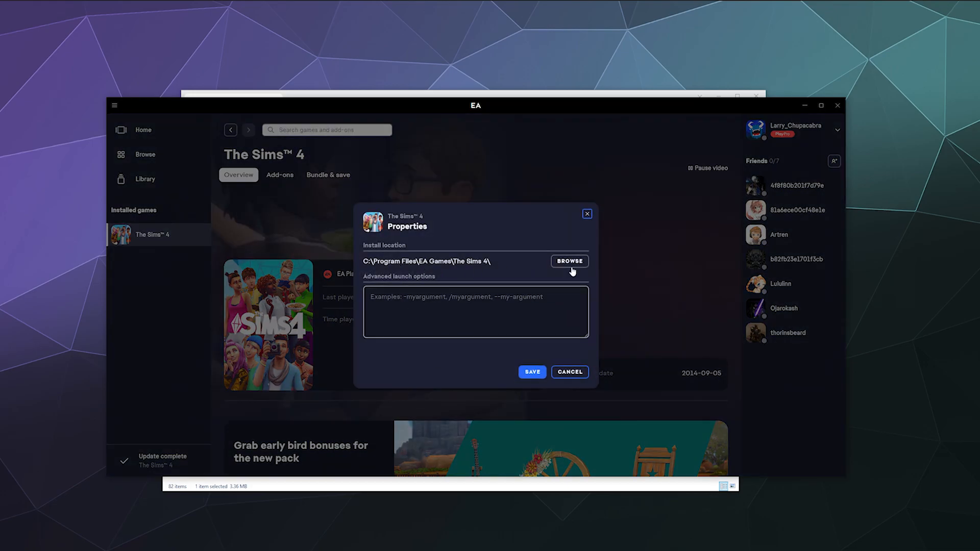
Open The Sims 4's install folder and navigate into Game\Bin where TS4_x64 sits.
{"action": "left_click", "coordinate": [569, 262]}
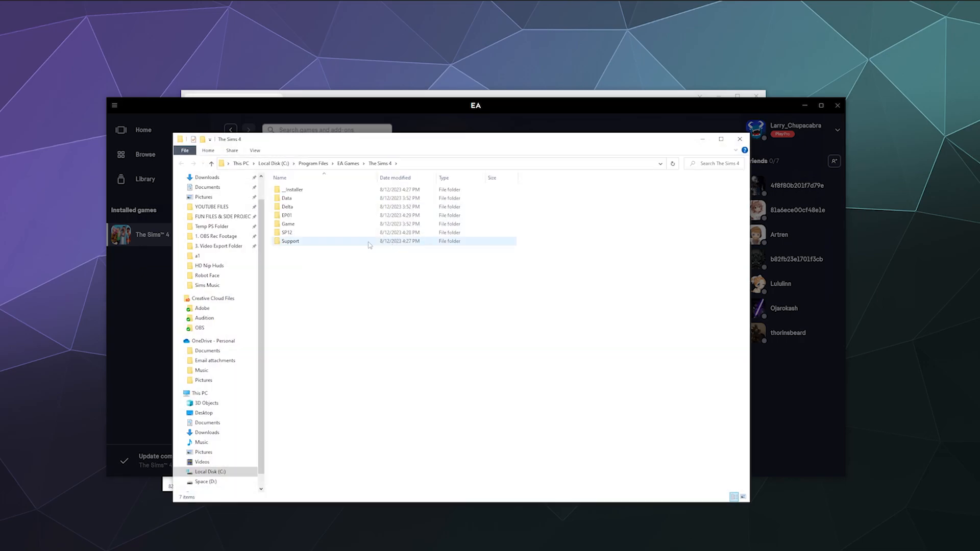
{"action": "double_click", "coordinate": [288, 224]}
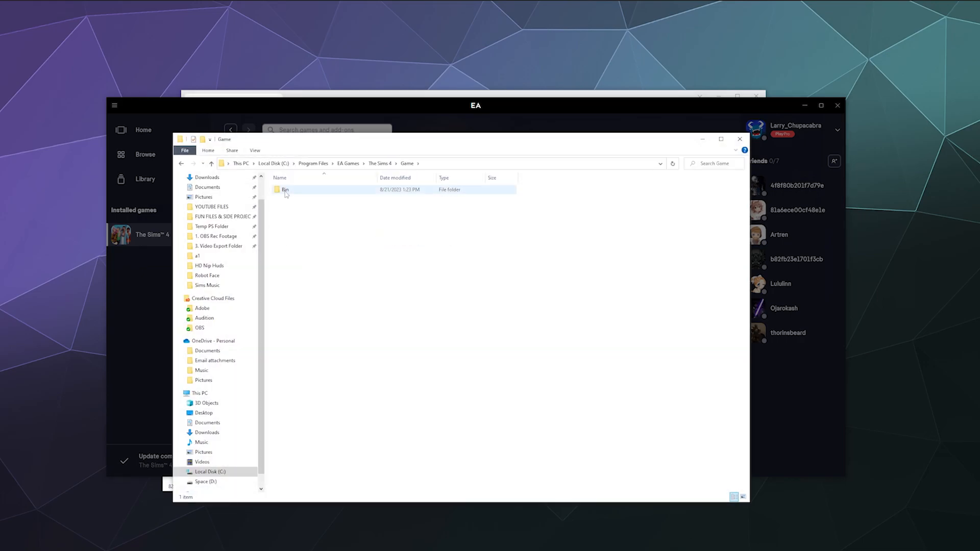
{"action": "double_click", "coordinate": [285, 189]}
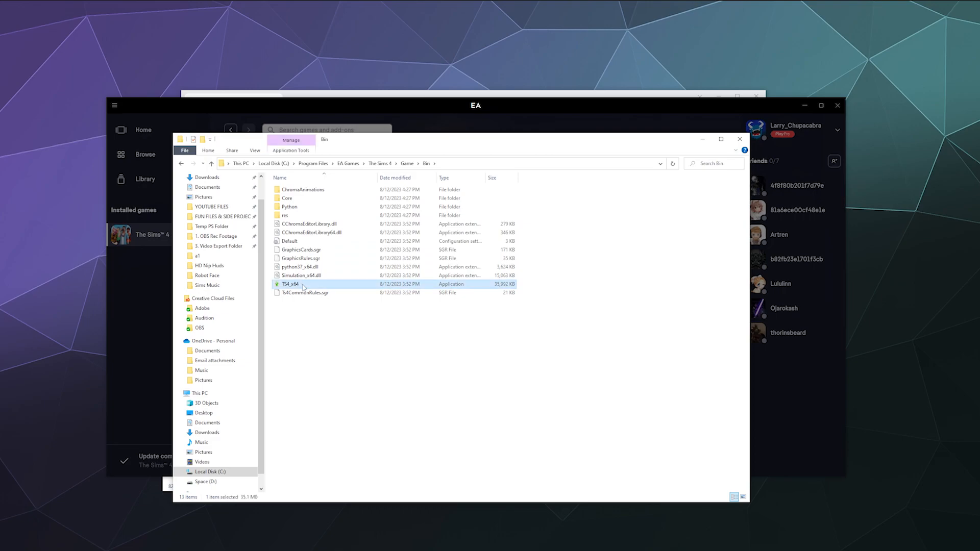
{"action": "mouse_move", "coordinate": [291, 284]}
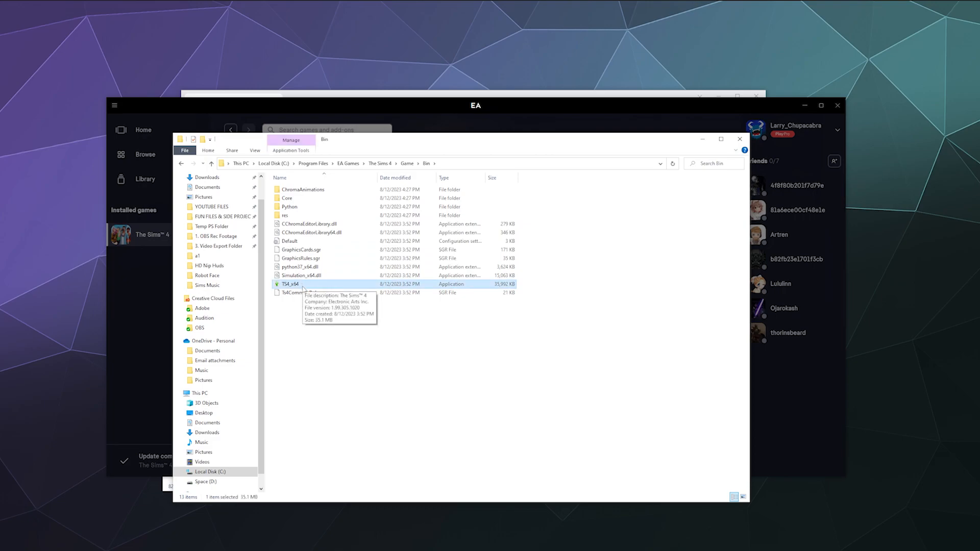
{"action": "mouse_move", "coordinate": [357, 176]}
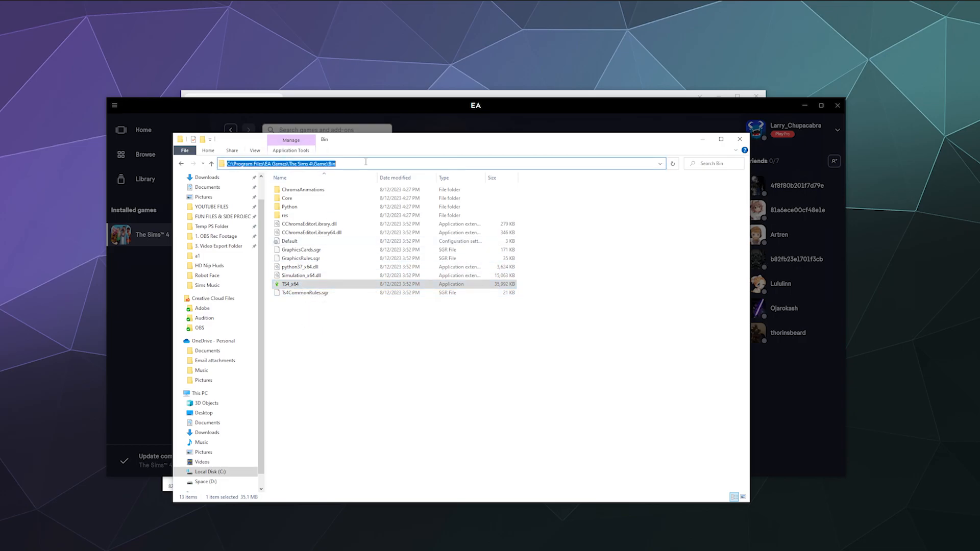
{"action": "mouse_move", "coordinate": [450, 134]}
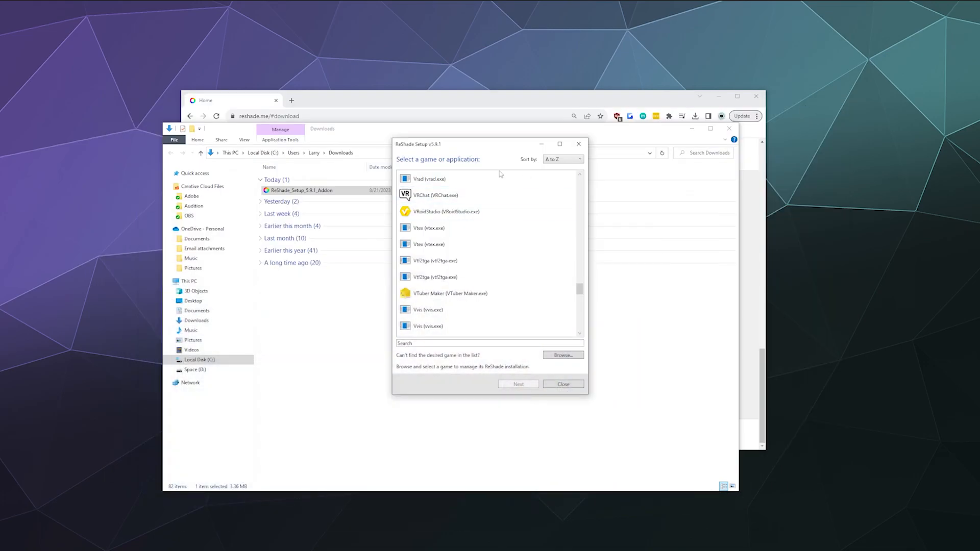
Browse to C:\Program Files\EA Games\The Sims 4\Game\Bin and set TS4_x64.exe as the target game.
{"action": "left_click", "coordinate": [561, 355]}
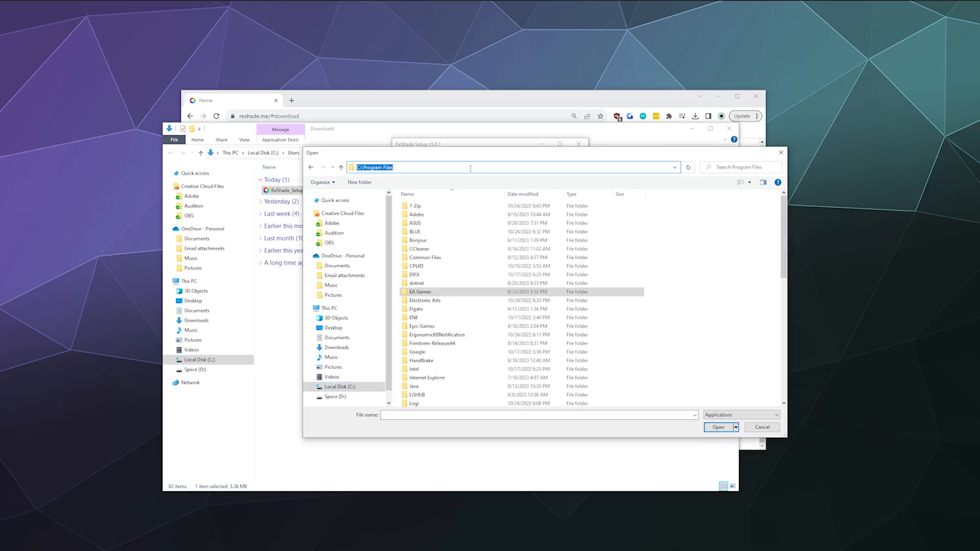
{"action": "type", "text": "C:\\Program Files\\EA Games\\The Sims 4\\Game\\Bin"}
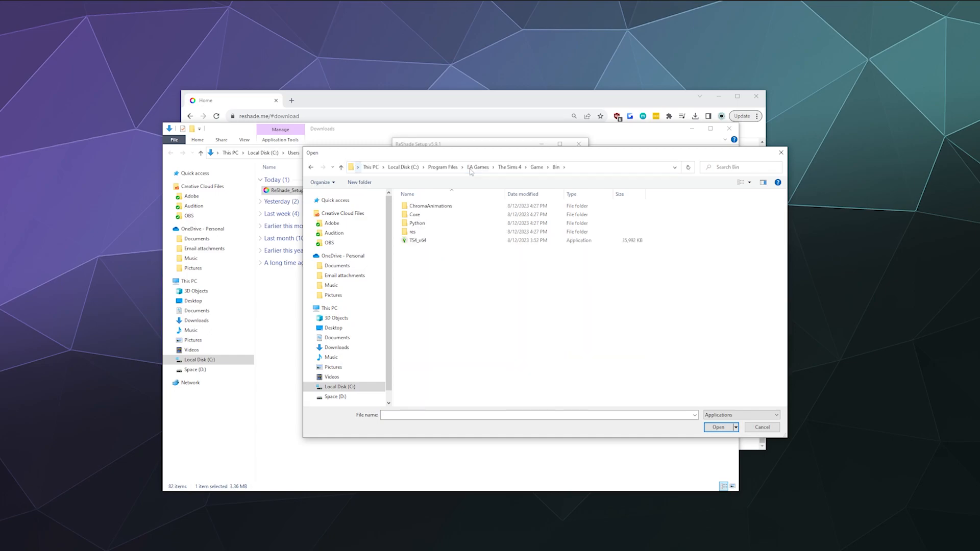
{"action": "left_click", "coordinate": [418, 240]}
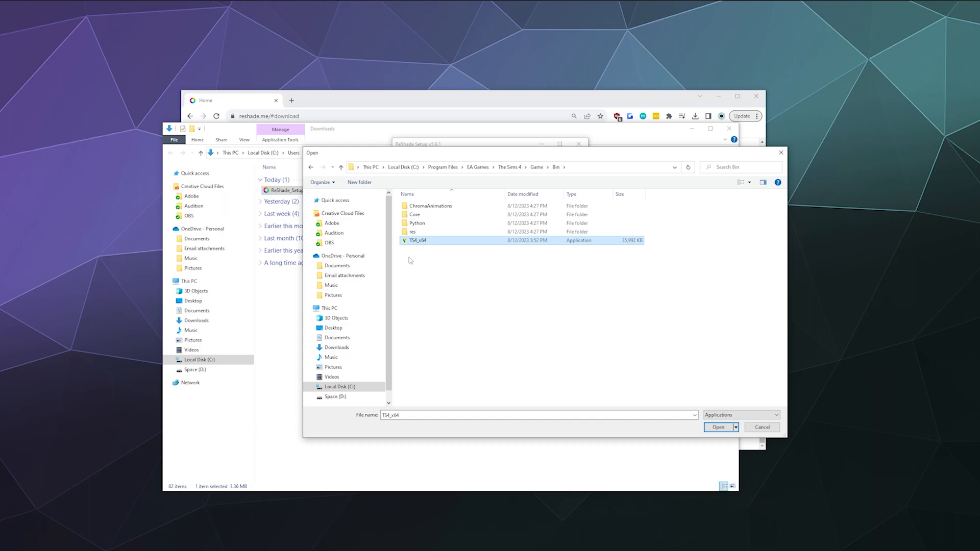
{"action": "left_click", "coordinate": [718, 427]}
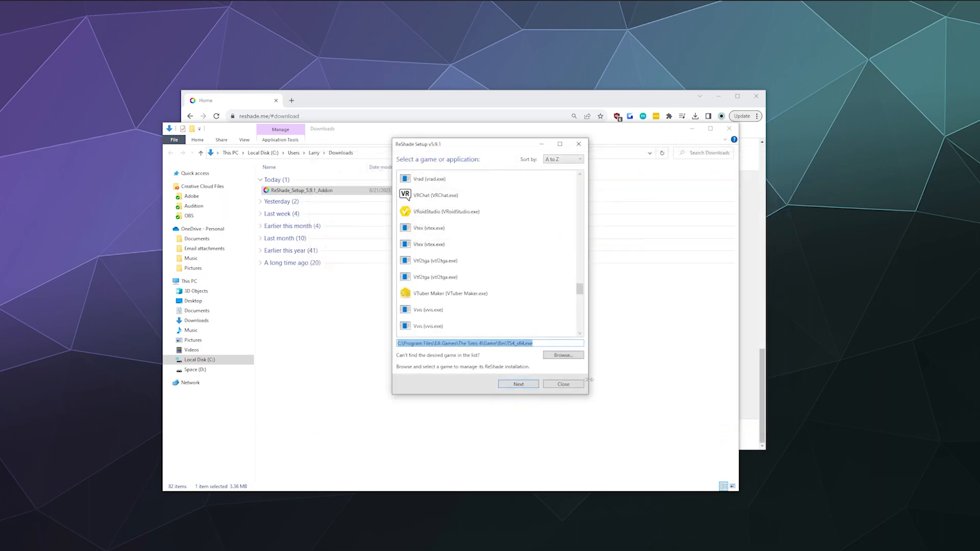
{"action": "left_click", "coordinate": [517, 383]}
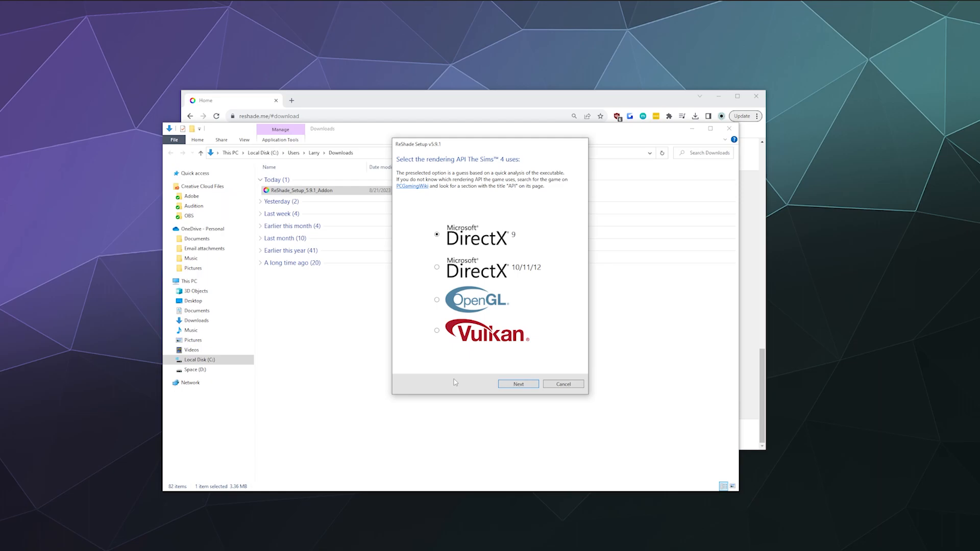
{"action": "mouse_move", "coordinate": [531, 221]}
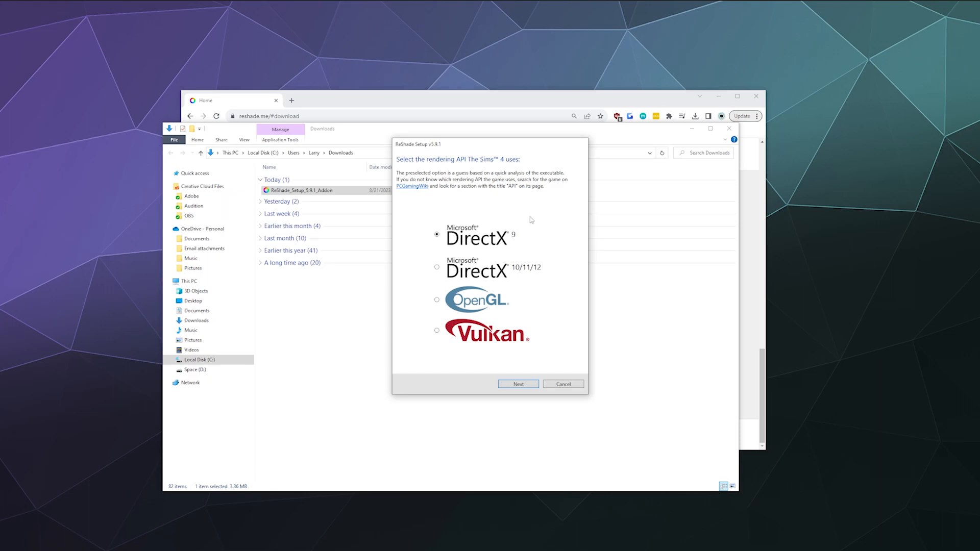
{"action": "mouse_move", "coordinate": [531, 243]}
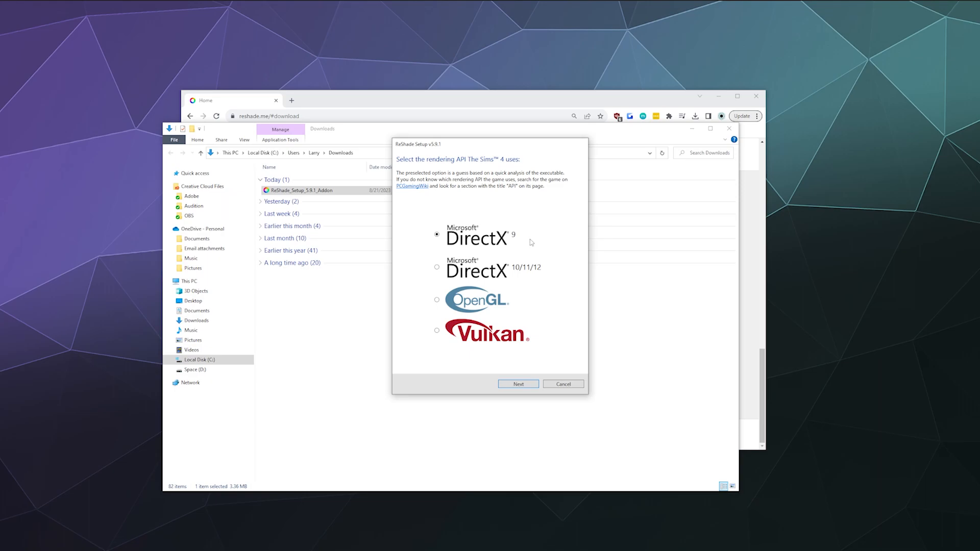
Keep Microsoft DirectX 9 as the rendering API and continue to preset selection.
{"action": "left_click", "coordinate": [518, 383]}
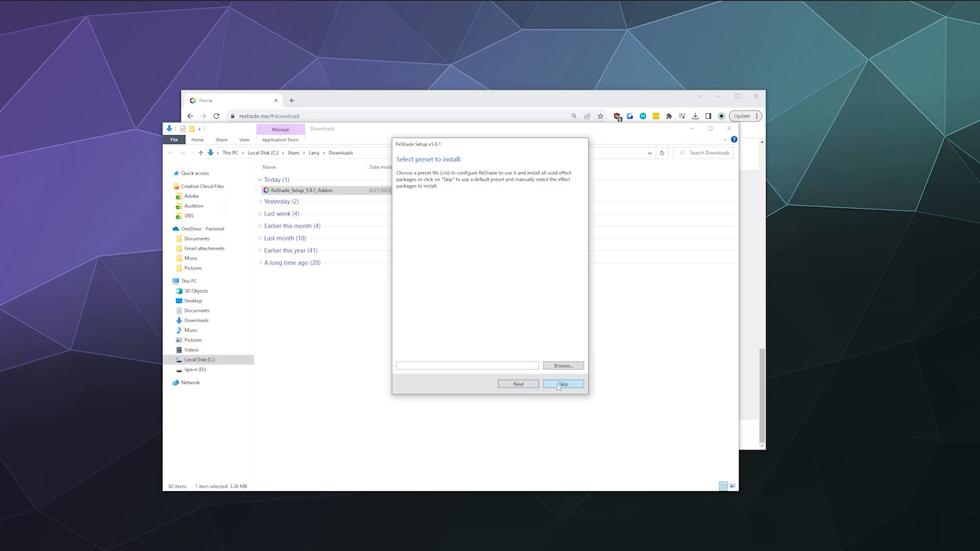
Skip the preset, check every effect package in the list, and start downloading them.
{"action": "left_click", "coordinate": [562, 384]}
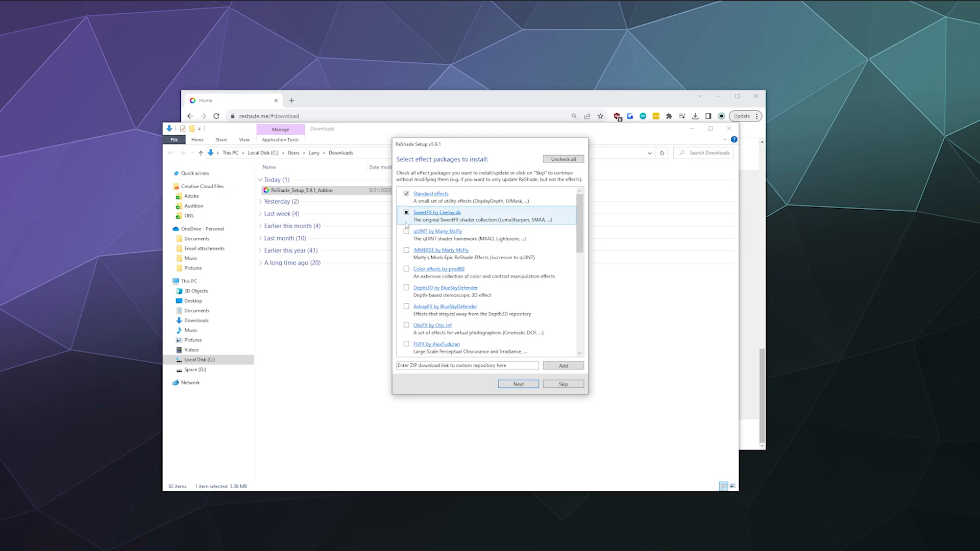
{"action": "scroll", "scroll_direction": "down", "scroll_amount": 3}
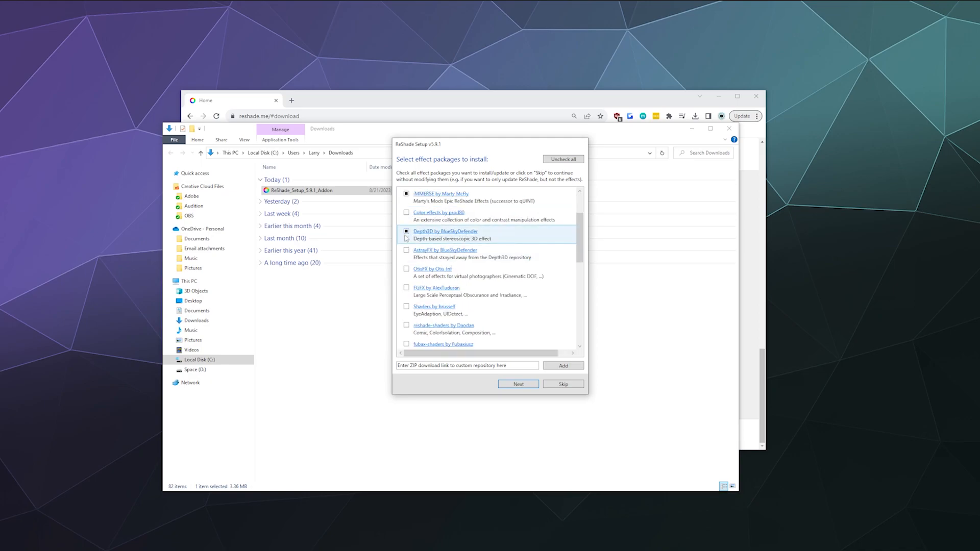
{"action": "left_click", "coordinate": [407, 270]}
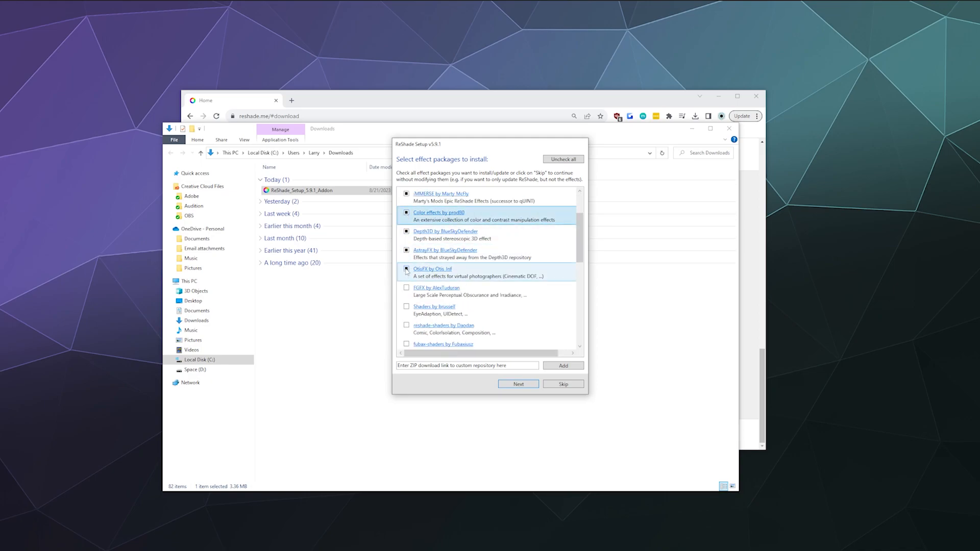
{"action": "scroll", "scroll_direction": "down", "scroll_amount": 3}
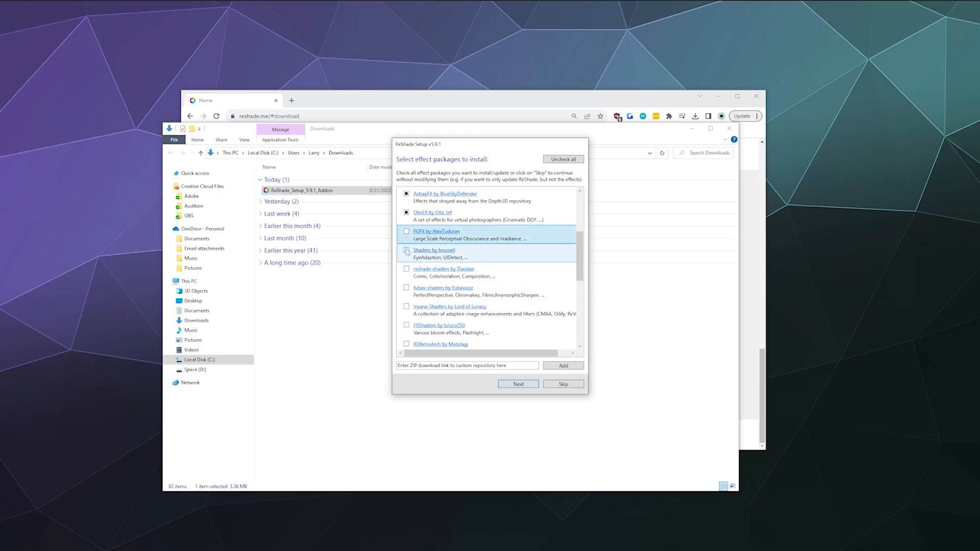
{"action": "left_click", "coordinate": [406, 251]}
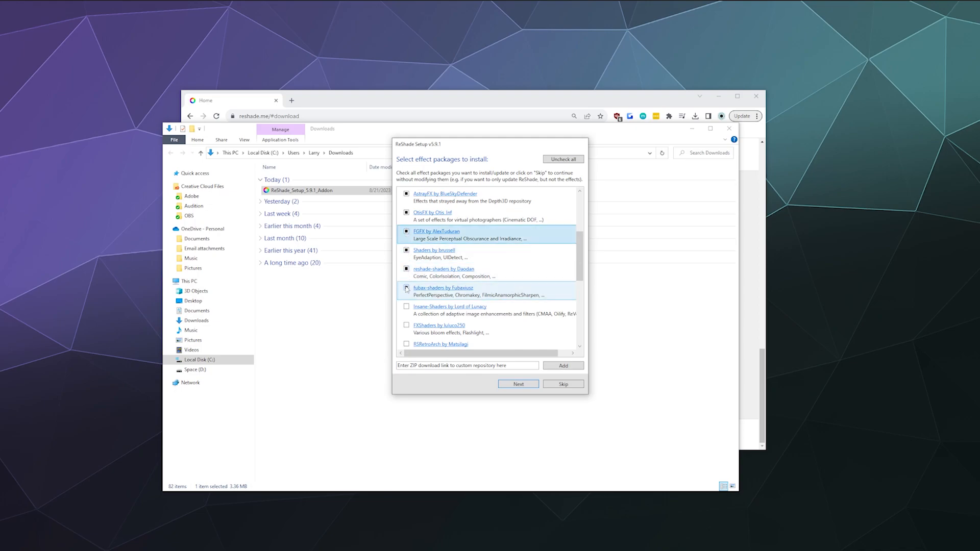
{"action": "scroll", "scroll_direction": "down", "scroll_amount": 3}
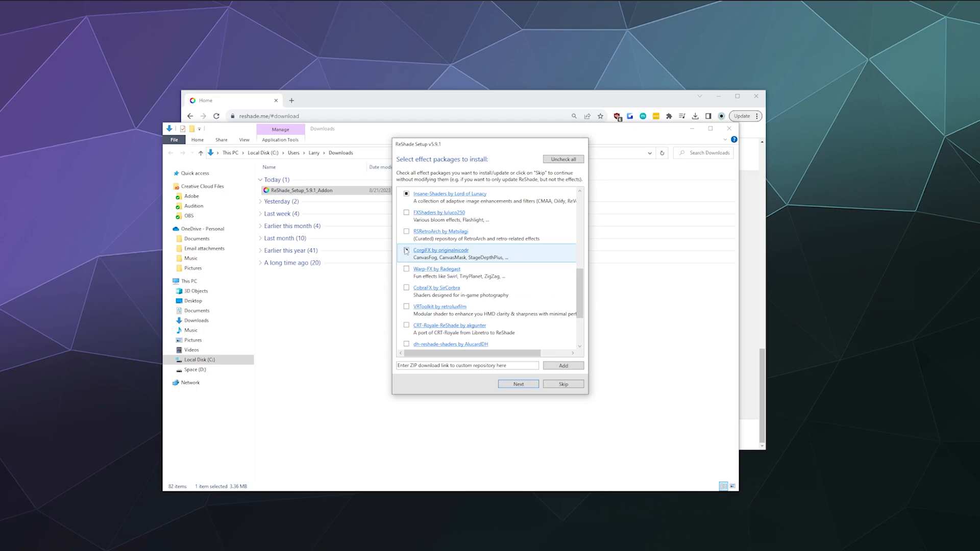
{"action": "left_click", "coordinate": [406, 270]}
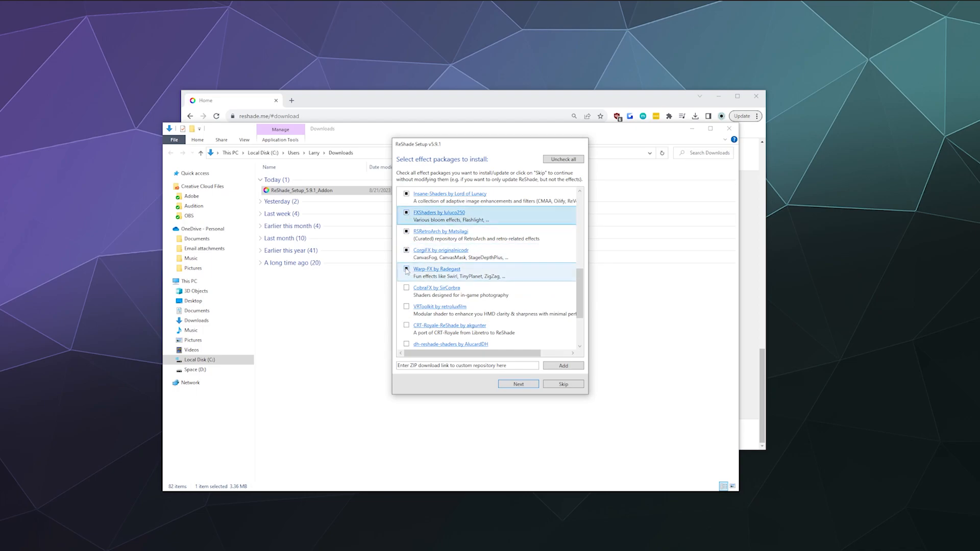
{"action": "scroll", "scroll_direction": "down", "scroll_amount": 3}
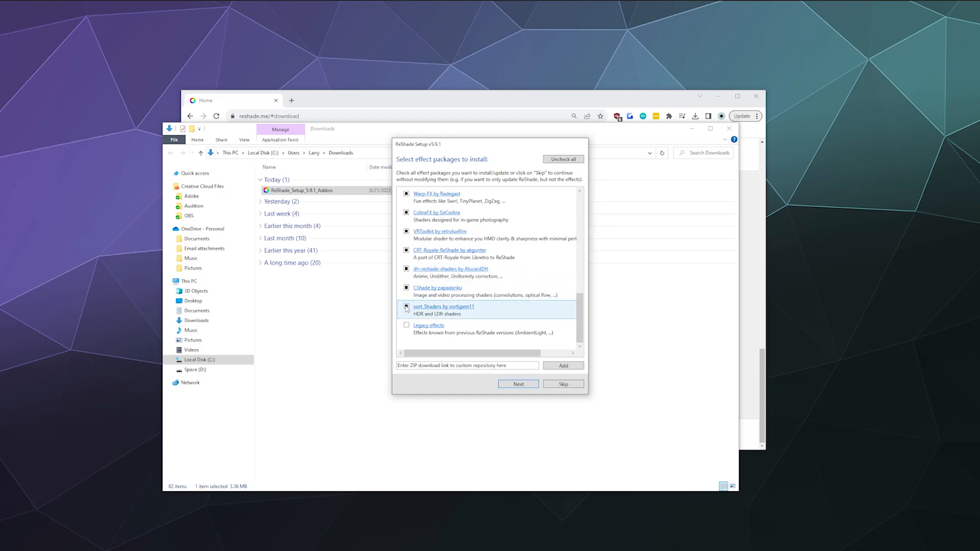
{"action": "scroll", "scroll_direction": "up", "scroll_amount": 3}
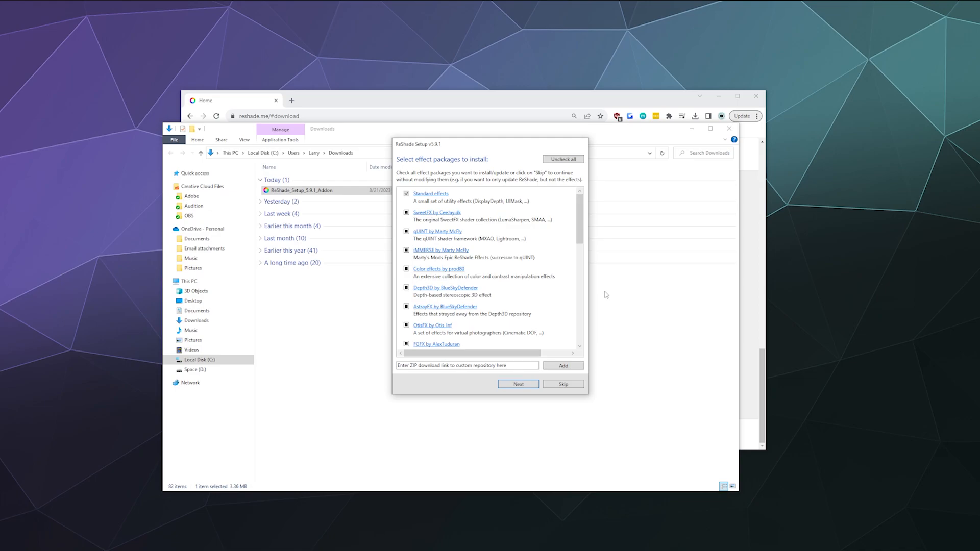
{"action": "left_click", "coordinate": [519, 384]}
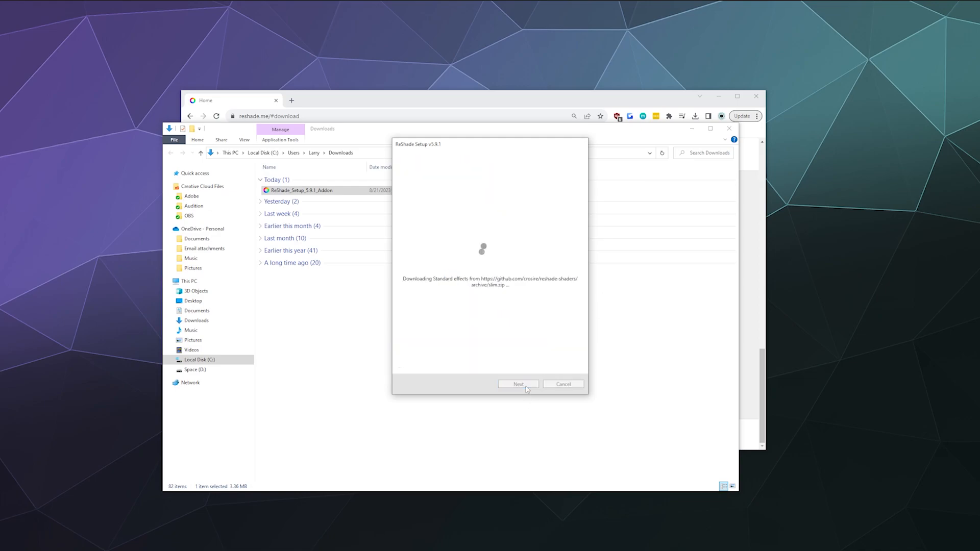
Keep all .fx files for the Standard, SweetFX, qUINT, IMMERSE and Depth3D packages.
{"action": "left_click", "coordinate": [518, 383]}
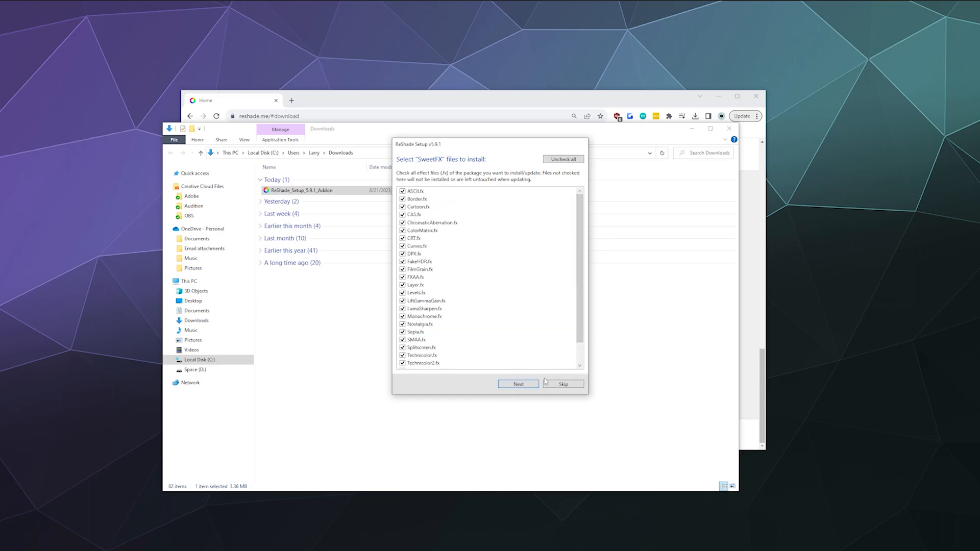
{"action": "left_click", "coordinate": [518, 384]}
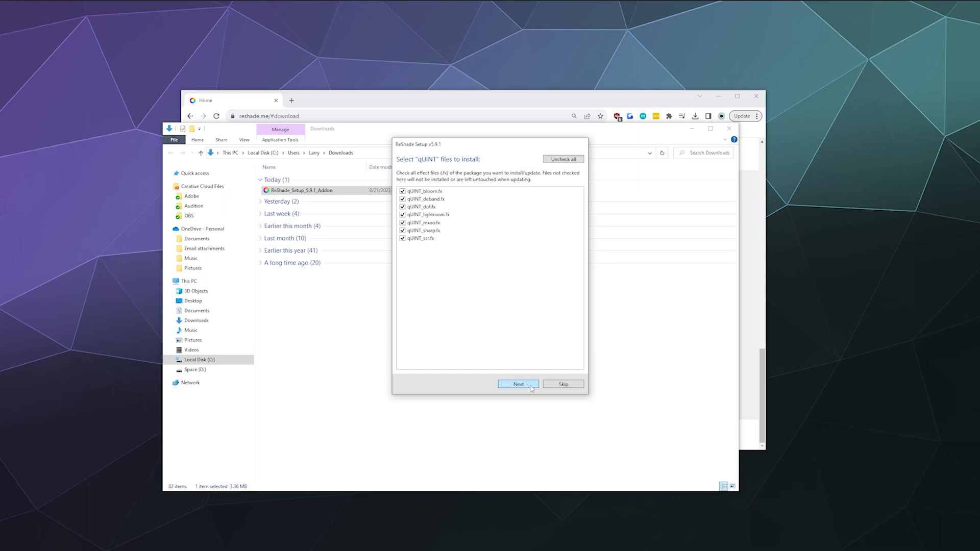
{"action": "left_click", "coordinate": [519, 384]}
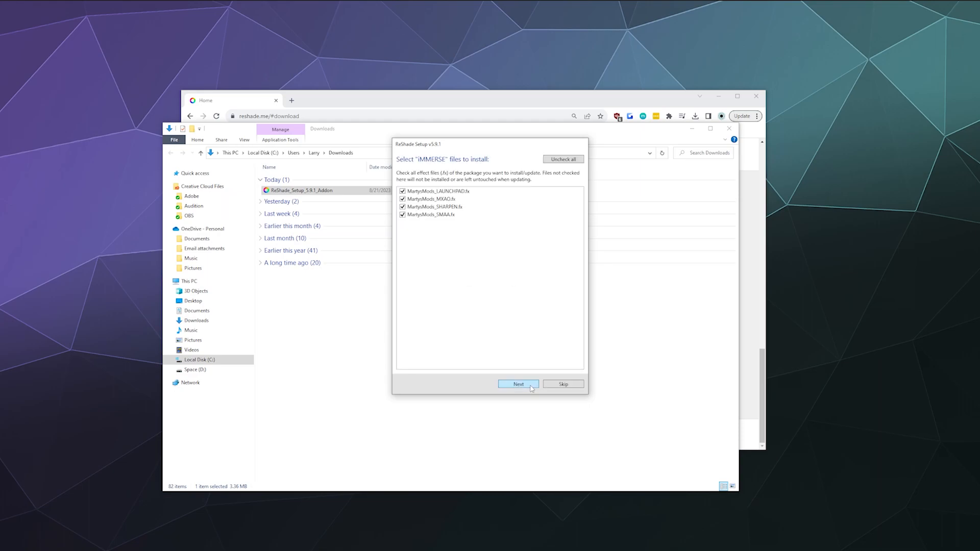
{"action": "left_click", "coordinate": [517, 384]}
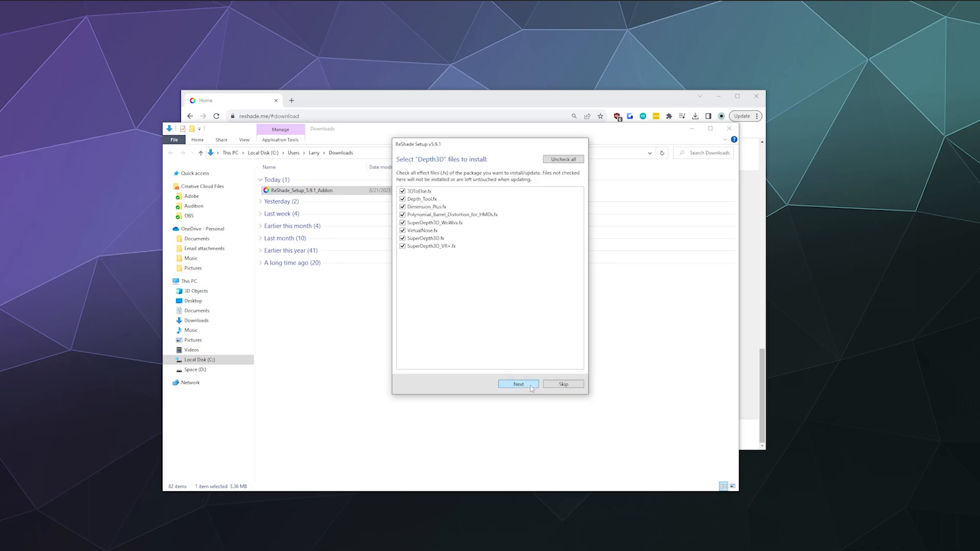
{"action": "left_click", "coordinate": [519, 384]}
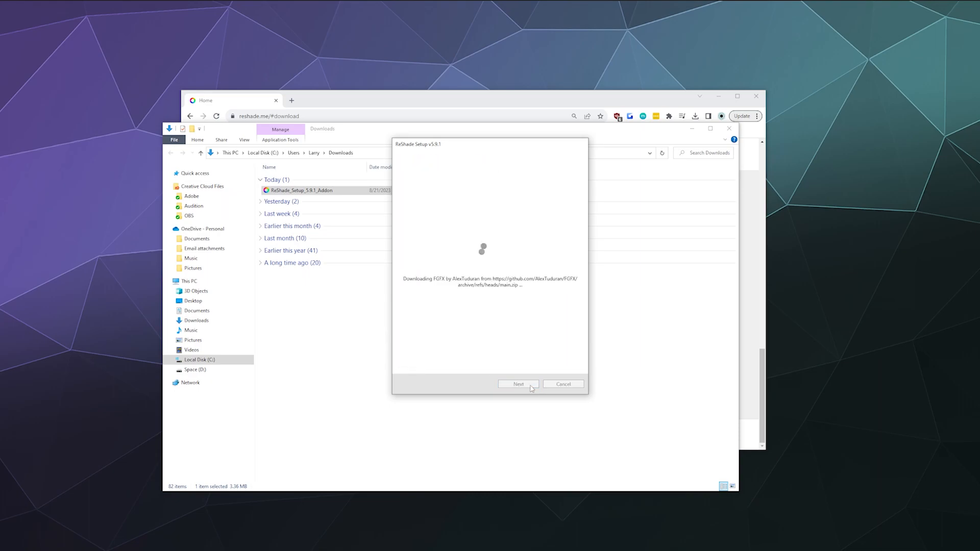
{"action": "left_click", "coordinate": [519, 384]}
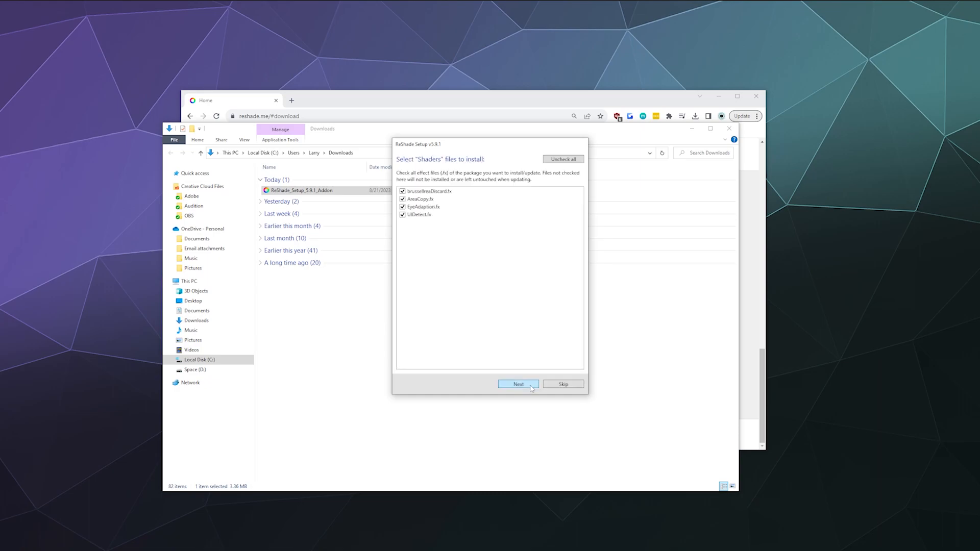
Keep all files for Shaders, fubax, CorgiFX, CobraFX, VRToolkit, CRT-Royale and Legacy, completing the install.
{"action": "left_click", "coordinate": [517, 383]}
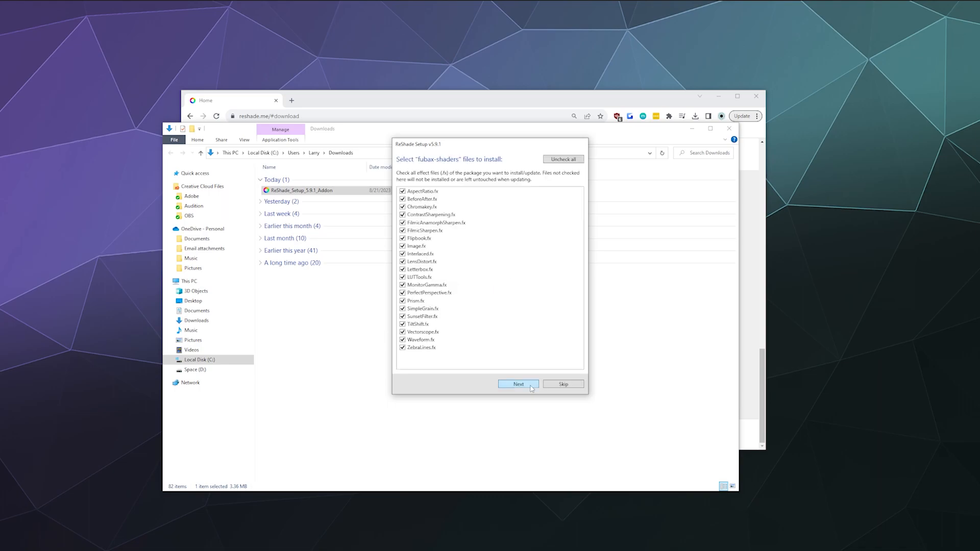
{"action": "left_click", "coordinate": [519, 384]}
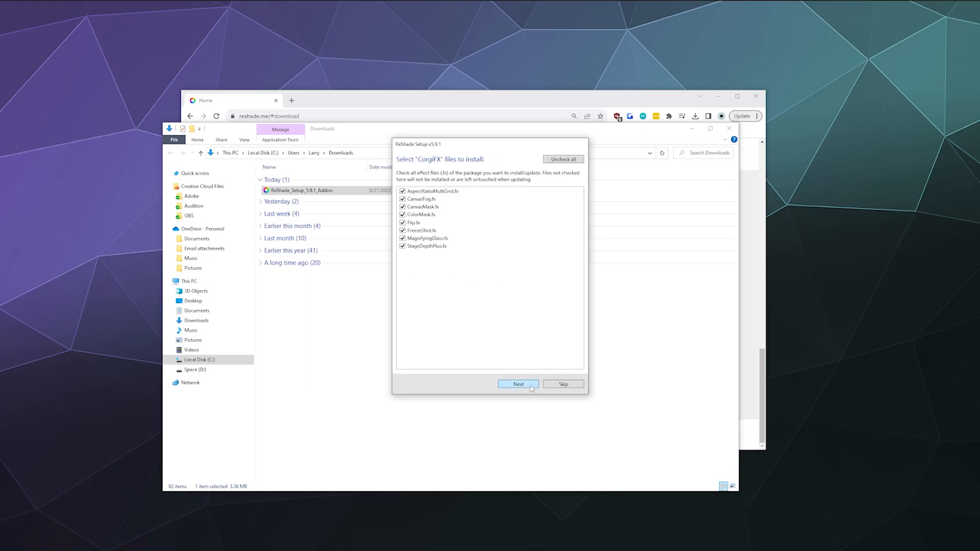
{"action": "left_click", "coordinate": [519, 384]}
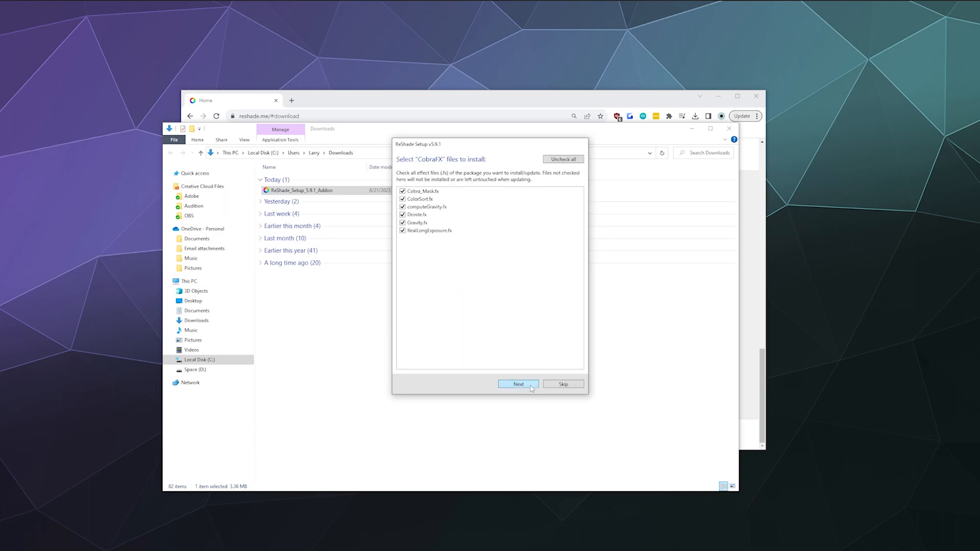
{"action": "left_click", "coordinate": [519, 384]}
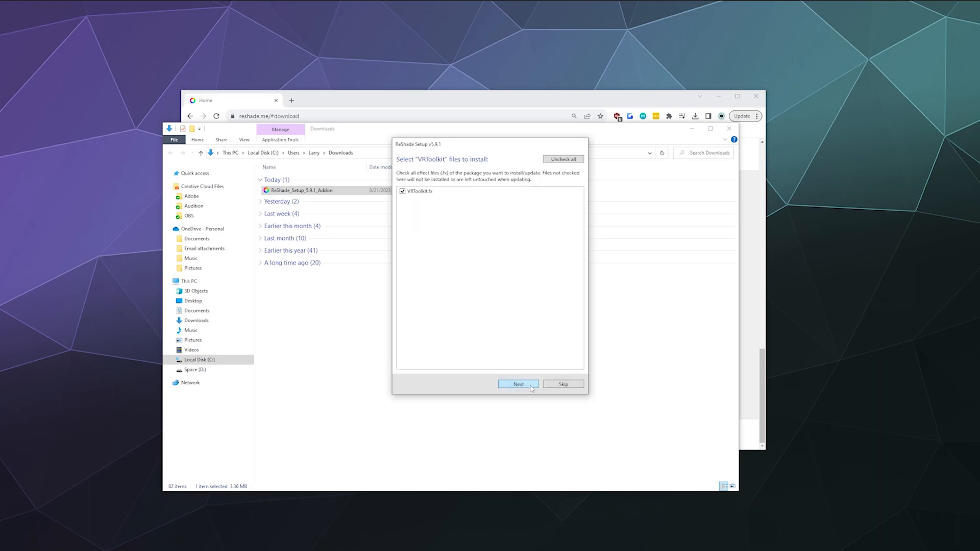
{"action": "left_click", "coordinate": [519, 385]}
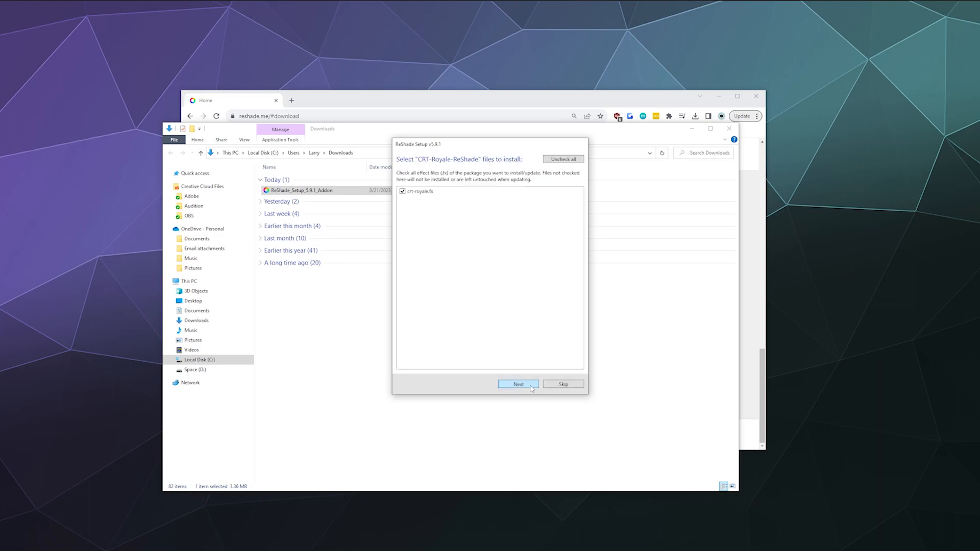
{"action": "left_click", "coordinate": [517, 384]}
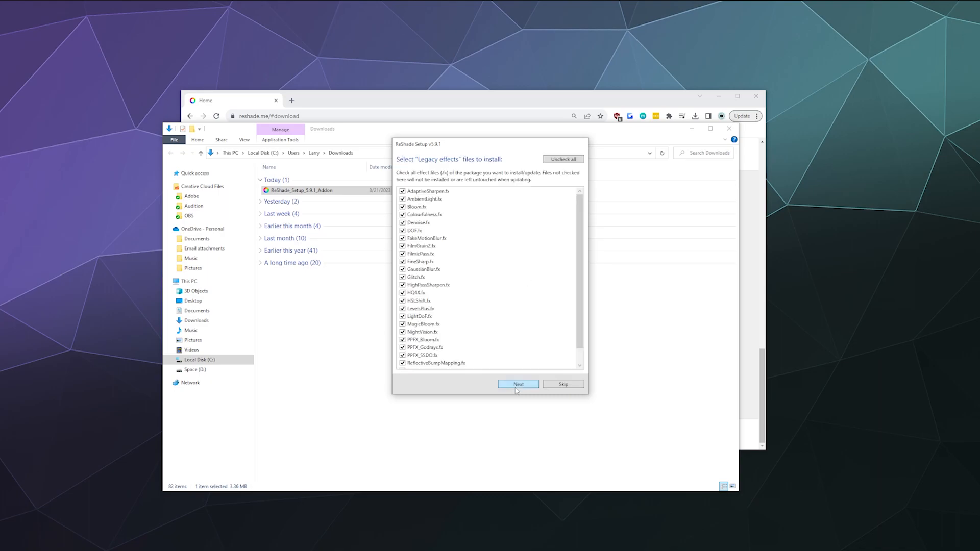
{"action": "left_click", "coordinate": [518, 384]}
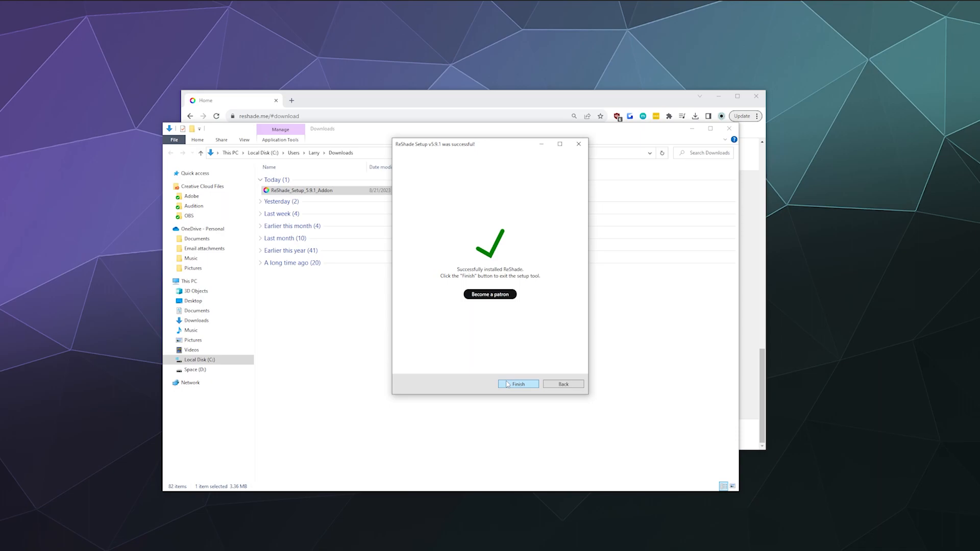
Finish and close ReShade Setup after the successful installation.
{"action": "left_click", "coordinate": [517, 384]}
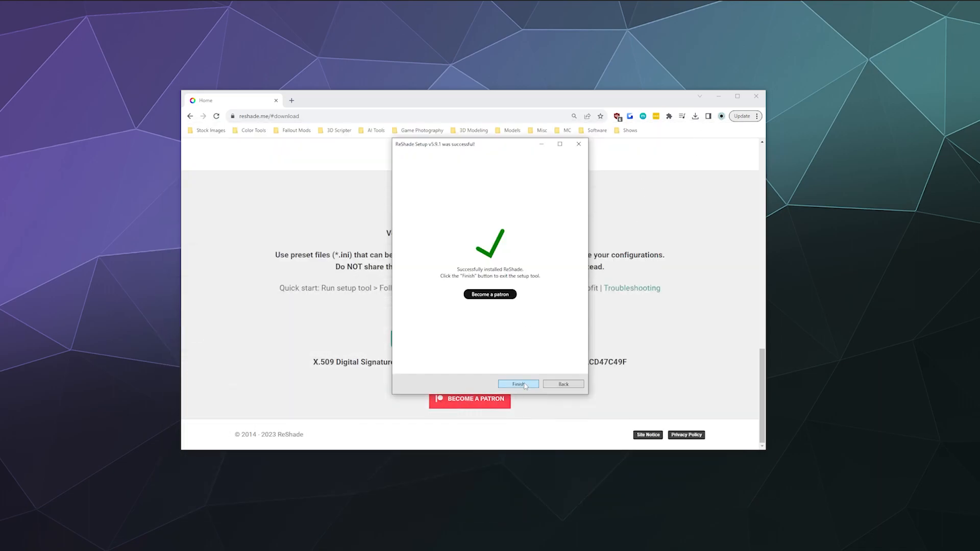
{"action": "left_click", "coordinate": [519, 384]}
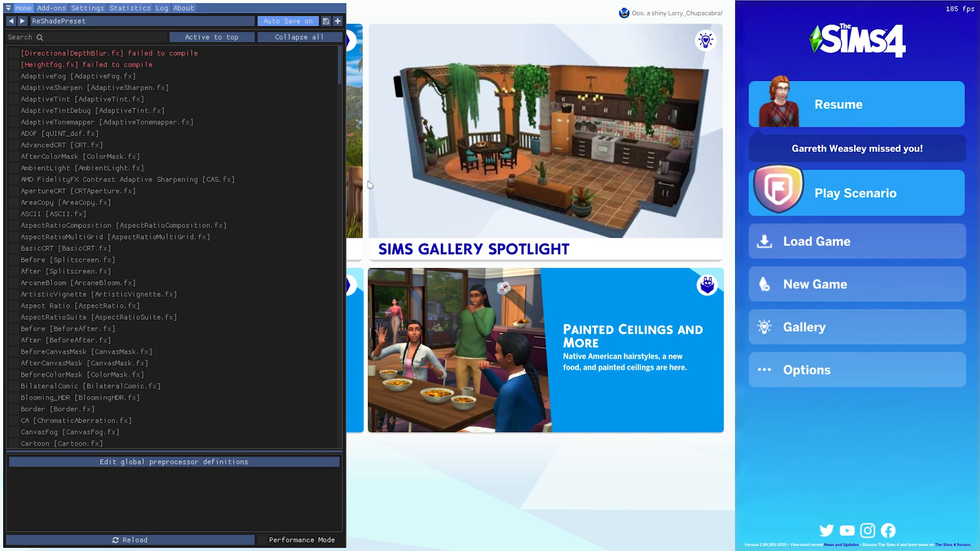
{"action": "mouse_move", "coordinate": [144, 53]}
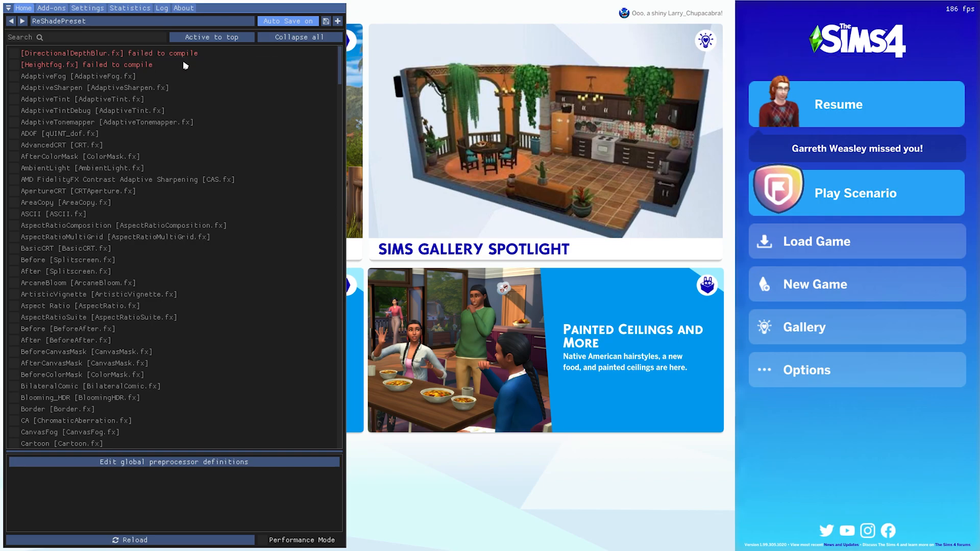
{"action": "mouse_move", "coordinate": [153, 64]}
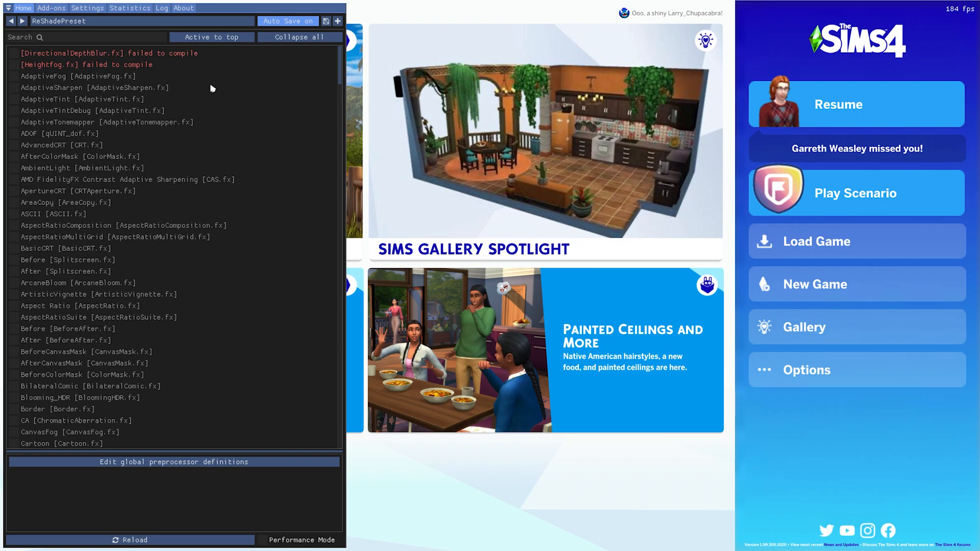
{"action": "mouse_move", "coordinate": [330, 77]}
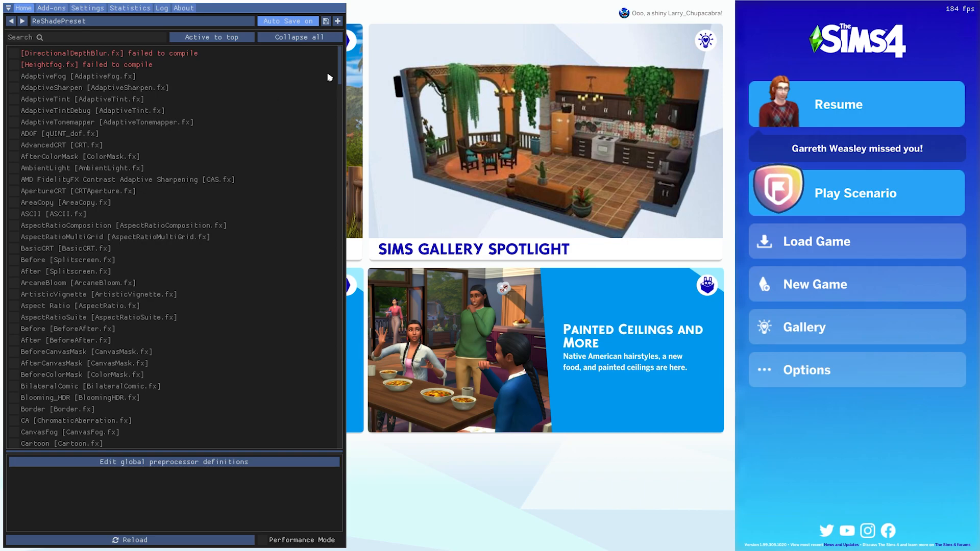
Scroll through the ReShade overlay's effect list over the main menu.
{"action": "scroll", "scroll_direction": "down", "scroll_amount": 3}
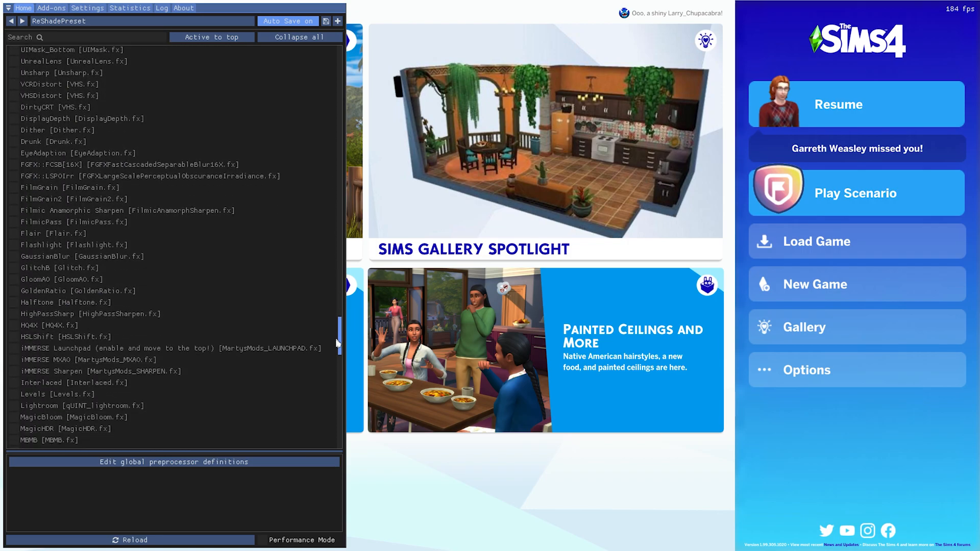
{"action": "scroll", "scroll_direction": "up", "scroll_amount": 3}
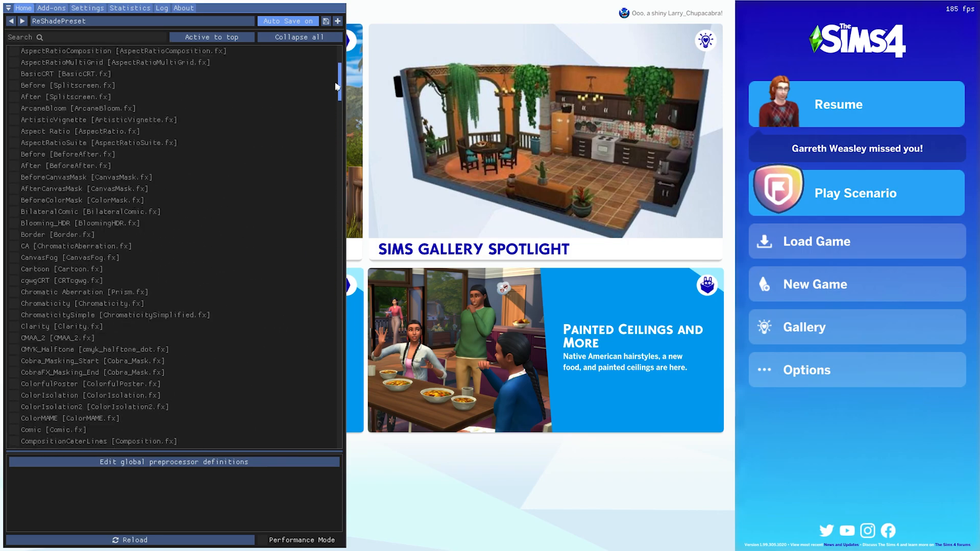
Scroll the effect list back to the top showing the two failed shaders.
{"action": "scroll", "scroll_direction": "up", "scroll_amount": 3}
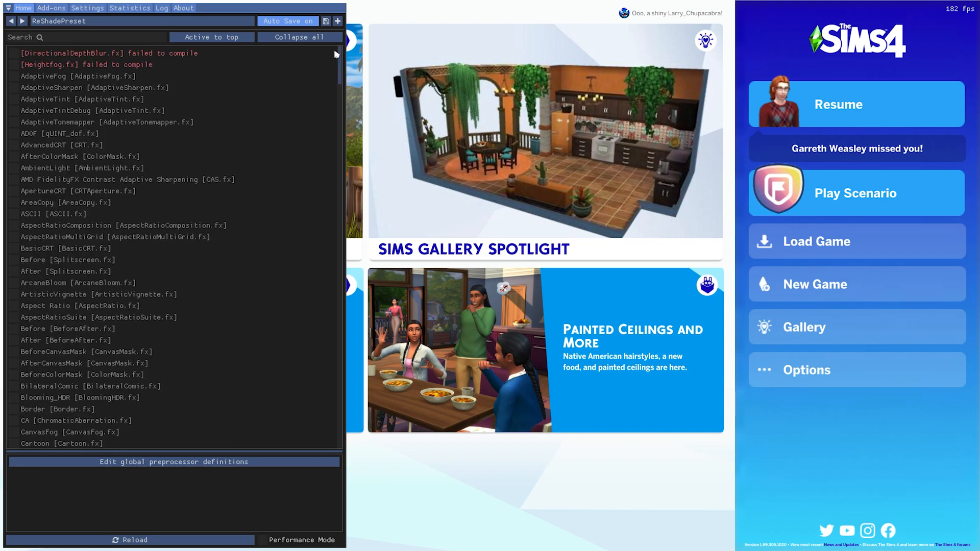
{"action": "mouse_move", "coordinate": [59, 74]}
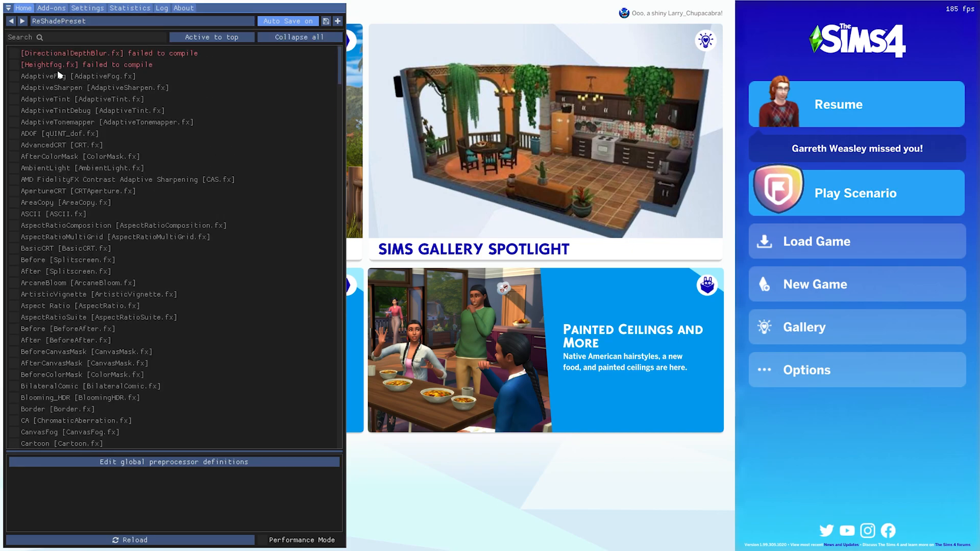
{"action": "mouse_move", "coordinate": [229, 94]}
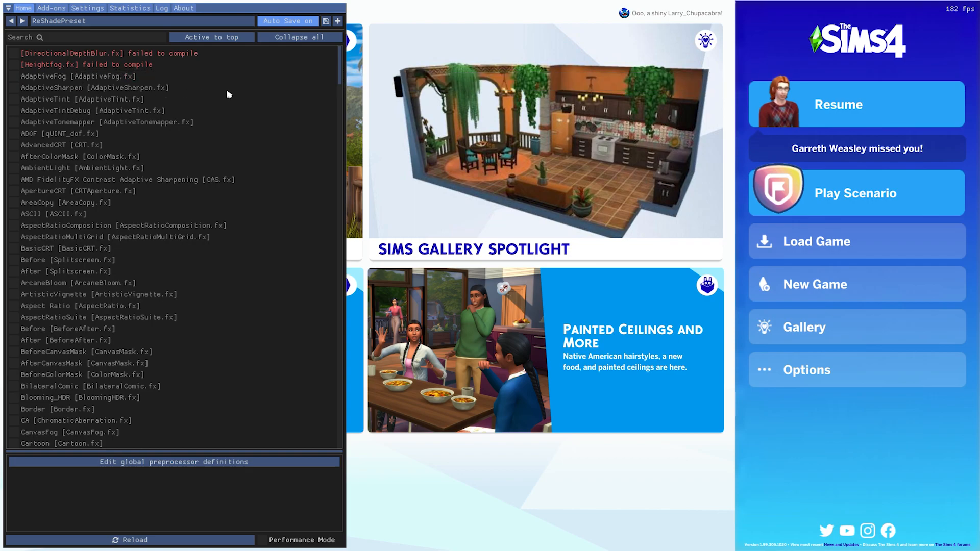
{"action": "mouse_move", "coordinate": [656, 113]}
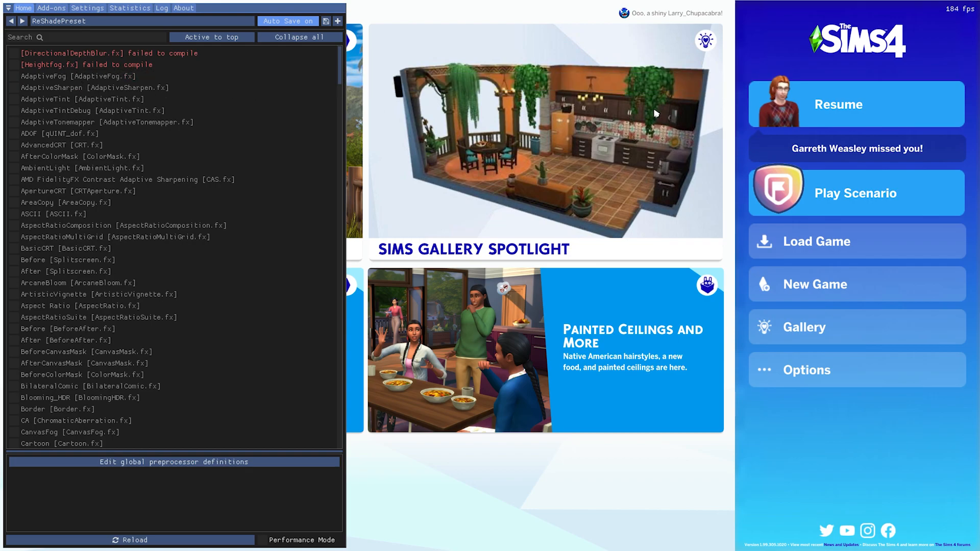
{"action": "mouse_move", "coordinate": [506, 34]}
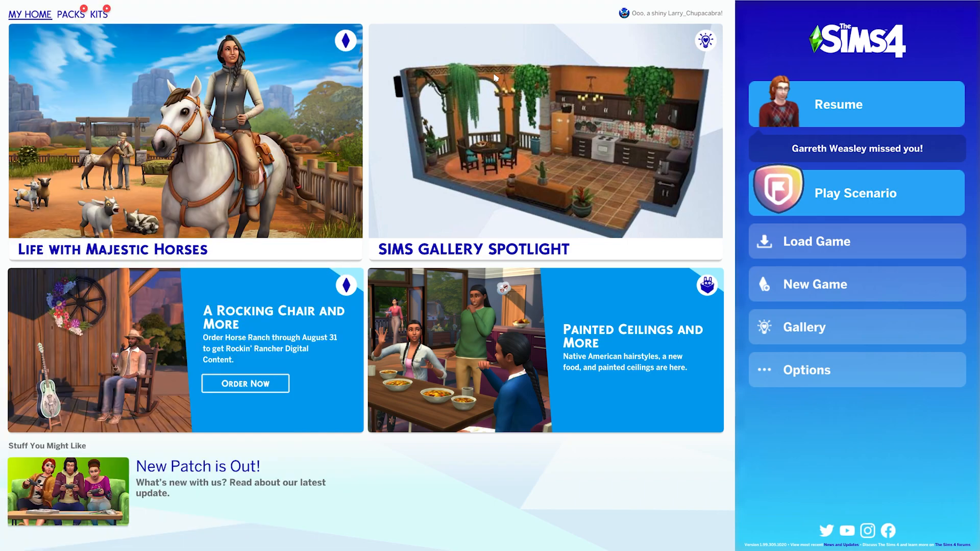
Continue the household's saved game and reopen the ReShade overlay scrolled toward Comic.
{"action": "left_click", "coordinate": [838, 104]}
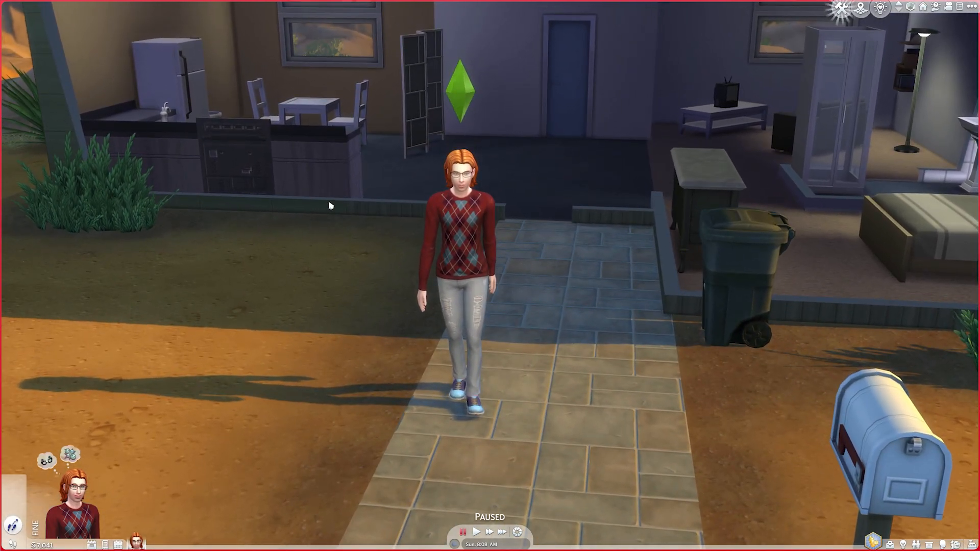
{"action": "key", "text": "Home"}
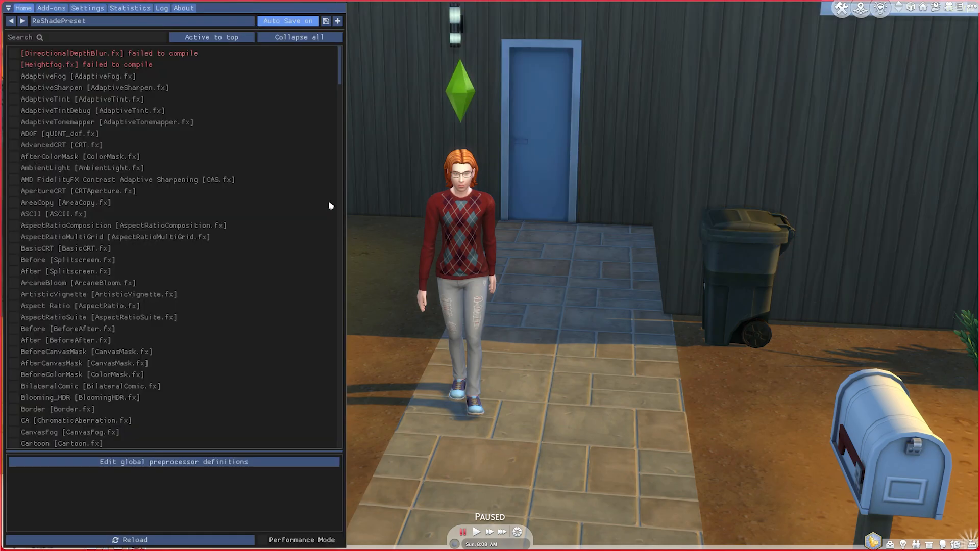
{"action": "mouse_move", "coordinate": [304, 228]}
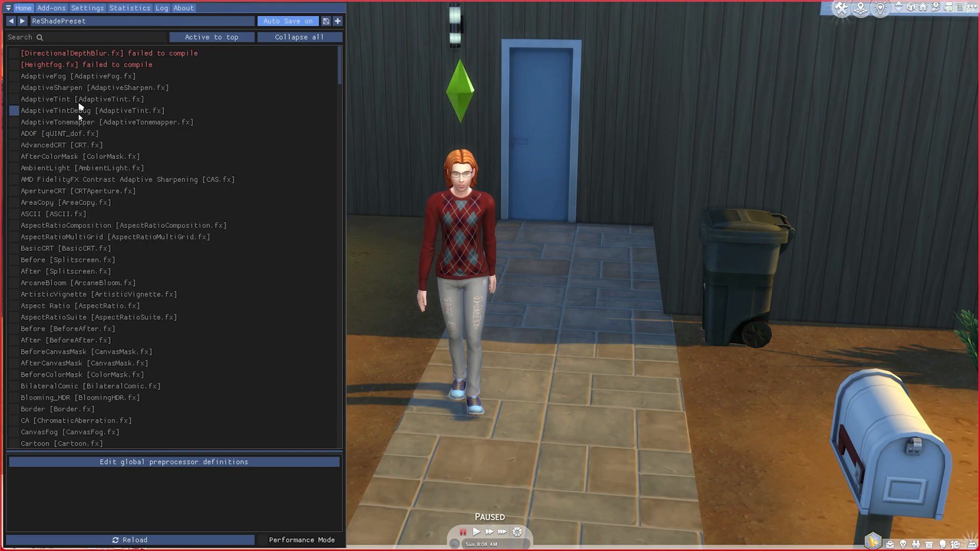
{"action": "left_click", "coordinate": [337, 20]}
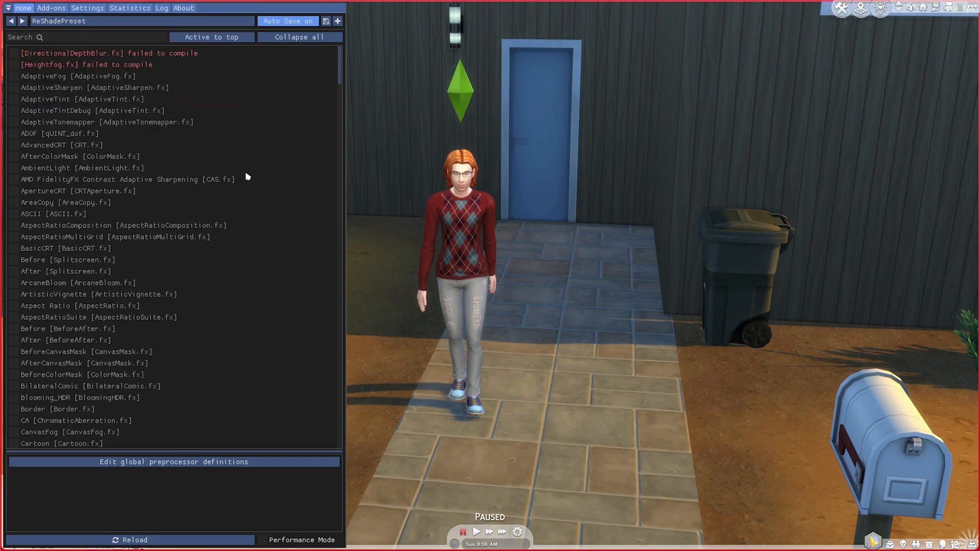
{"action": "mouse_move", "coordinate": [128, 274]}
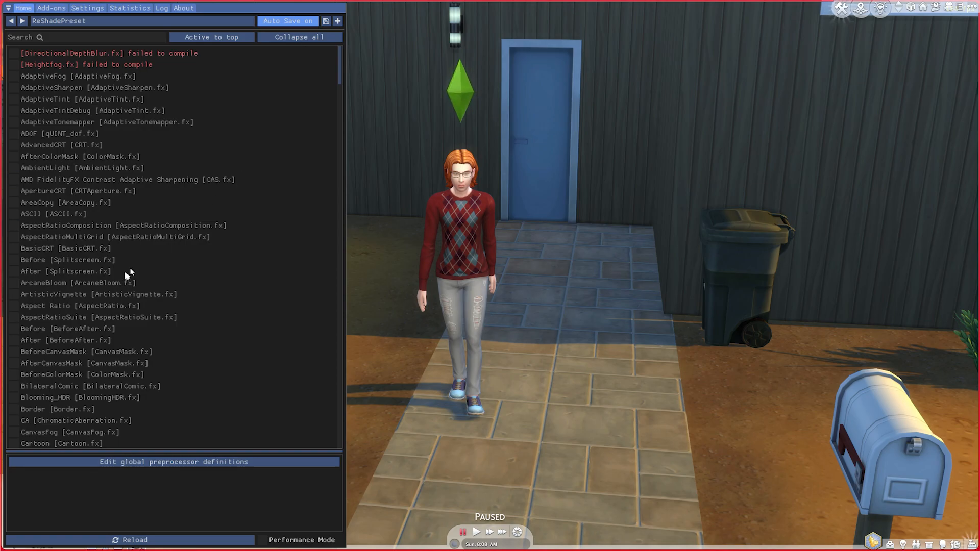
{"action": "scroll", "scroll_direction": "down", "scroll_amount": 3}
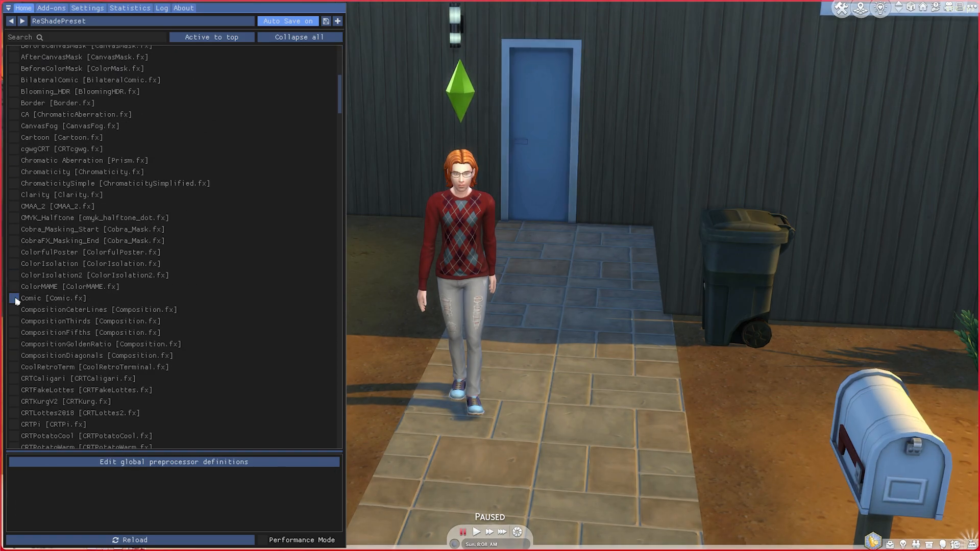
Enable Comic and raise Edges: Color detail to 0.74 and Edges: Chroma detail to 0.24.
{"action": "left_click", "coordinate": [13, 298]}
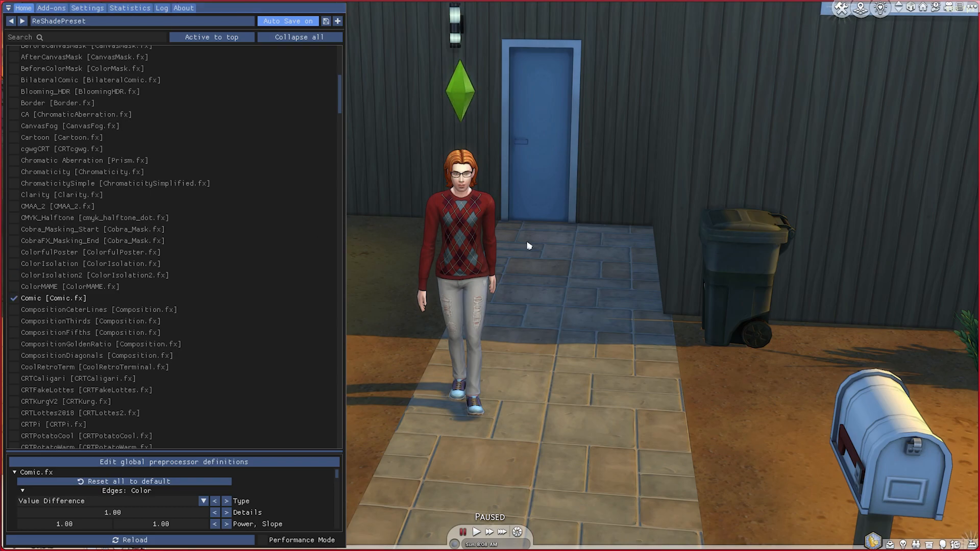
{"action": "mouse_move", "coordinate": [122, 302]}
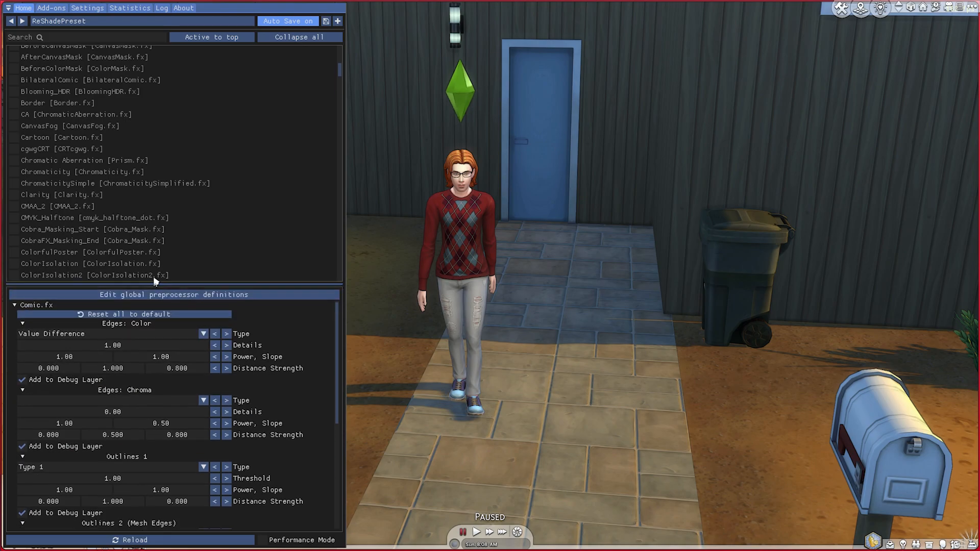
{"action": "scroll", "scroll_direction": "down", "scroll_amount": 3}
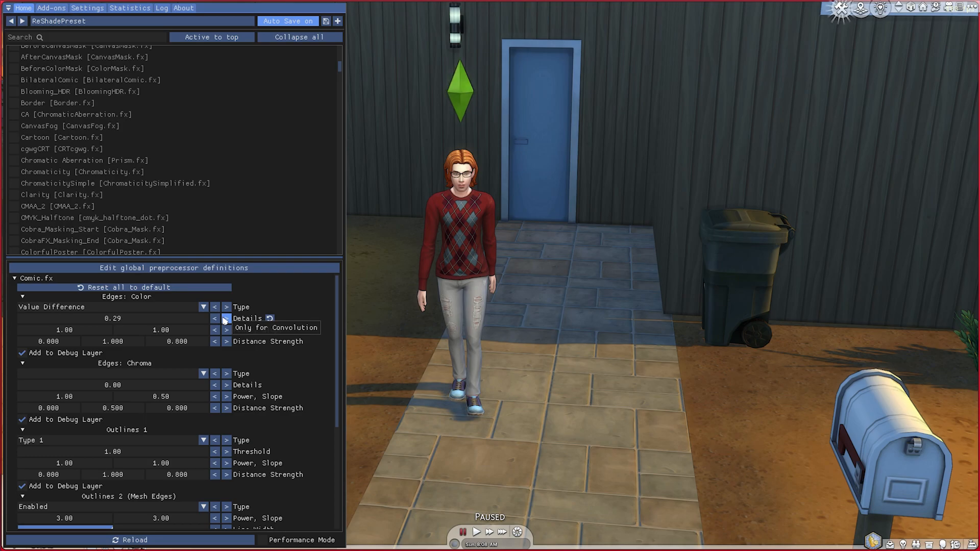
{"action": "left_click", "coordinate": [227, 319]}
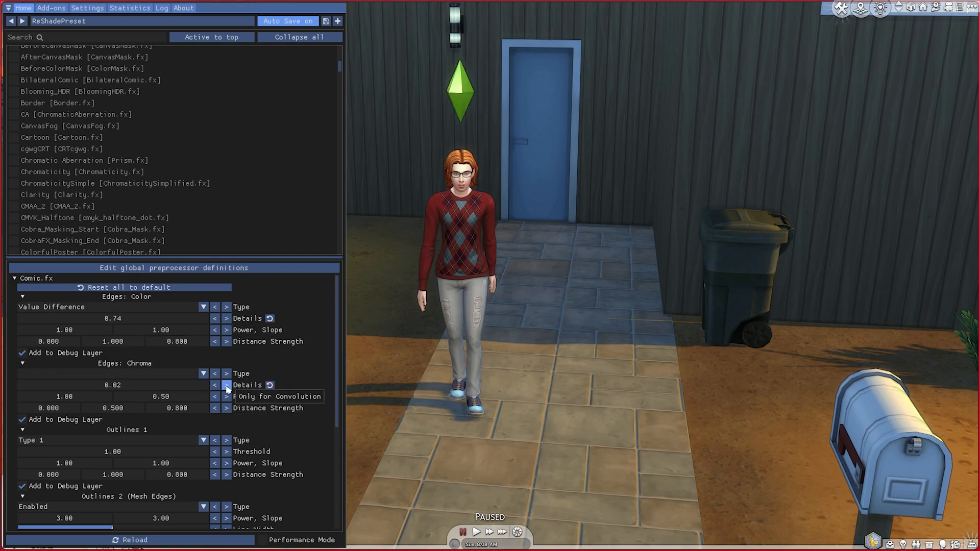
{"action": "left_click", "coordinate": [214, 385]}
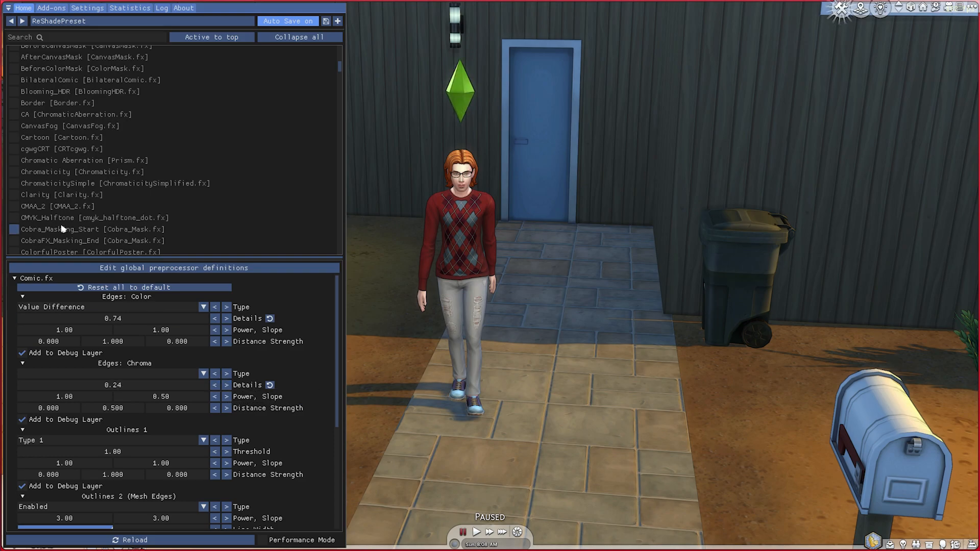
{"action": "scroll", "scroll_direction": "down", "scroll_amount": 3}
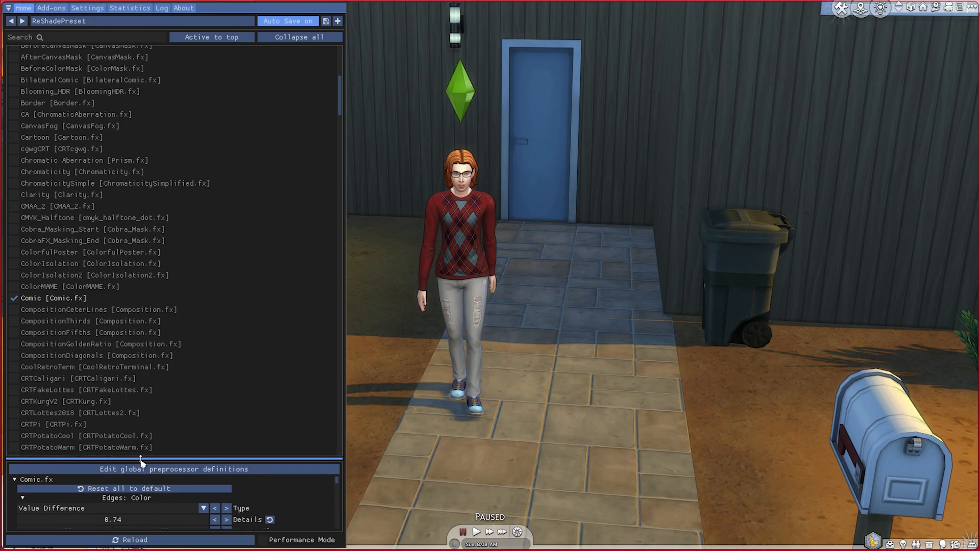
{"action": "left_click", "coordinate": [13, 300]}
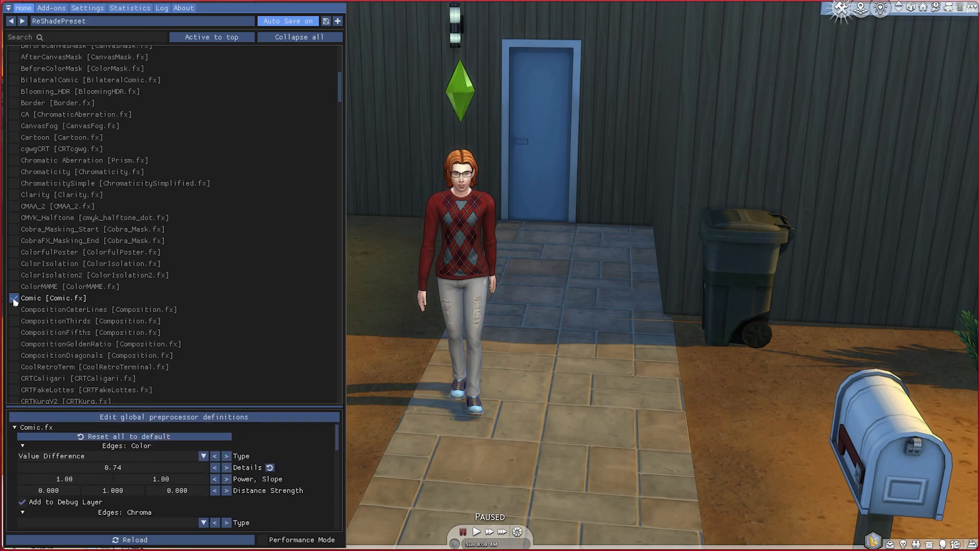
Disable Comic, toggle CRTZFast on and off, then enable CShade_KinoVignette with 0.5 falloff.
{"action": "left_click", "coordinate": [14, 302]}
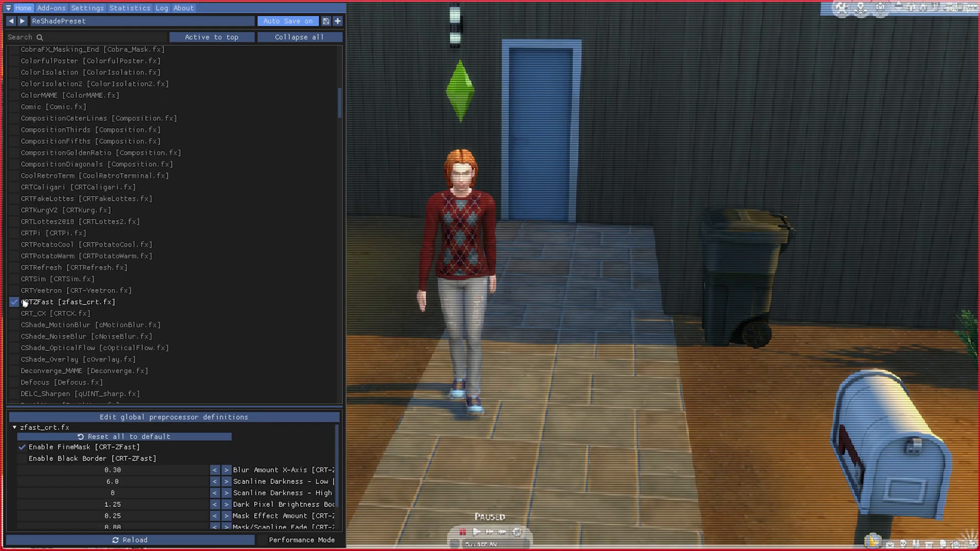
{"action": "left_click", "coordinate": [14, 303]}
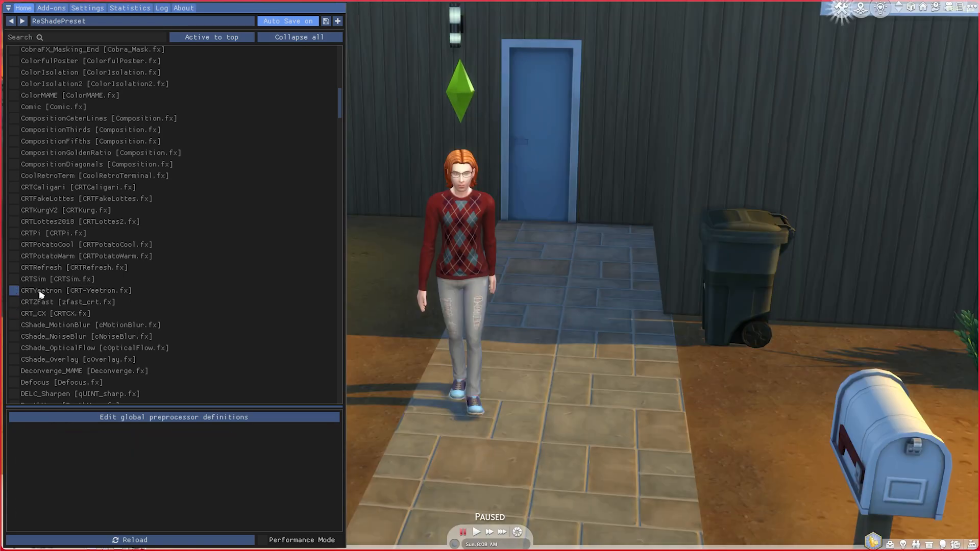
{"action": "scroll", "scroll_direction": "down", "scroll_amount": 3}
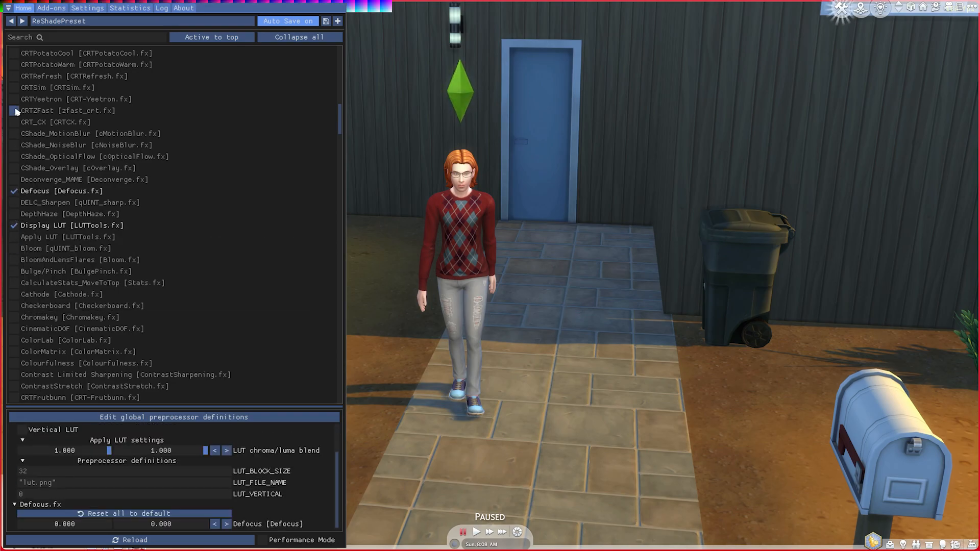
{"action": "left_click", "coordinate": [16, 110]}
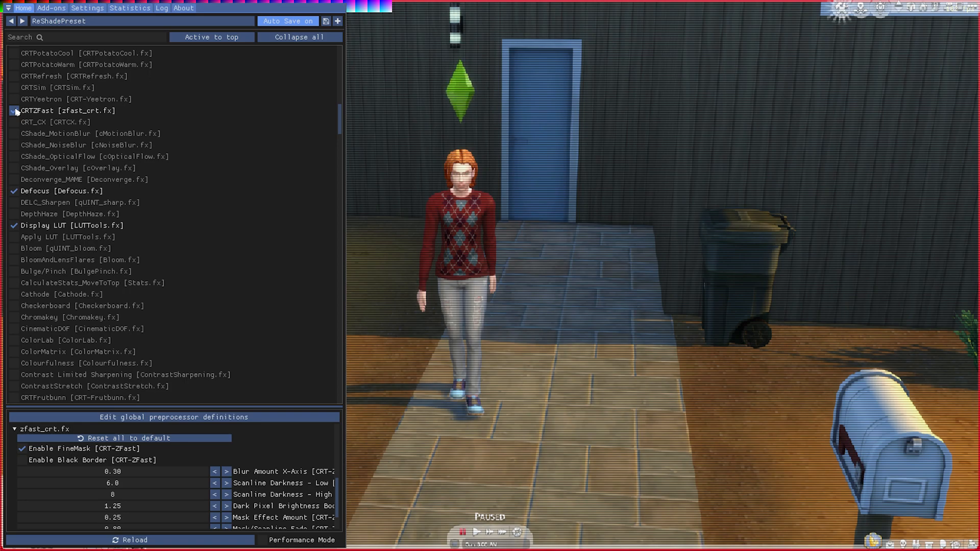
{"action": "left_click", "coordinate": [13, 110]}
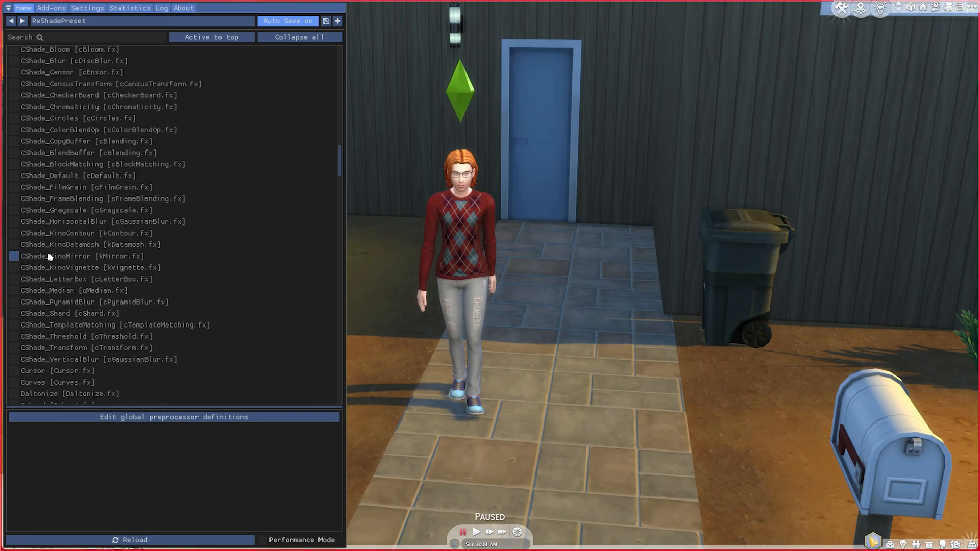
{"action": "left_click", "coordinate": [12, 268]}
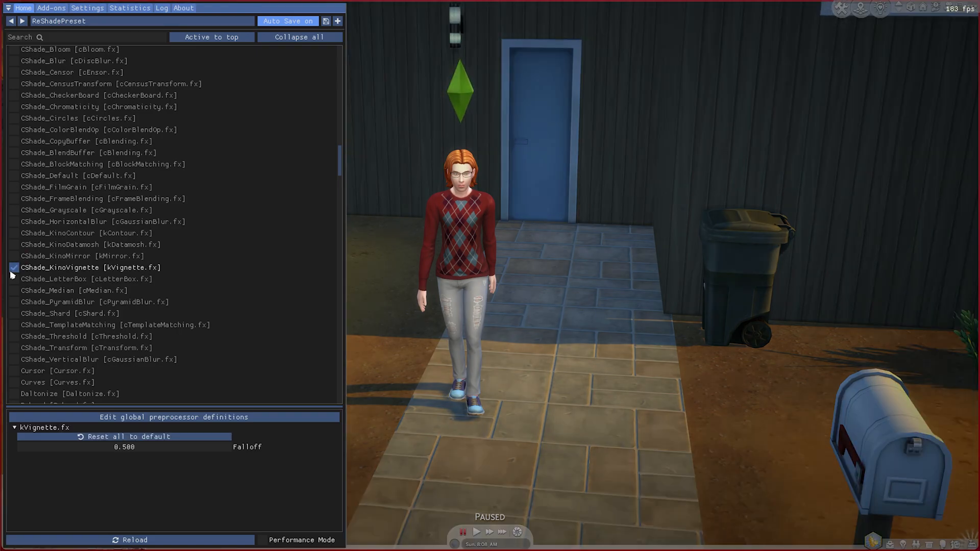
Toggle DH_Anime on and off and switch off DrawOverlay.
{"action": "left_click", "coordinate": [13, 267]}
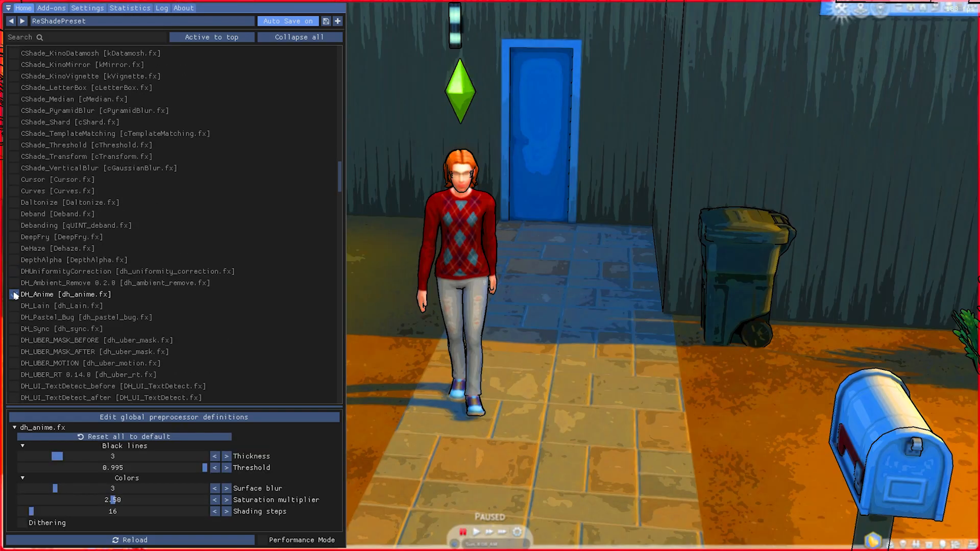
{"action": "left_click", "coordinate": [13, 248]}
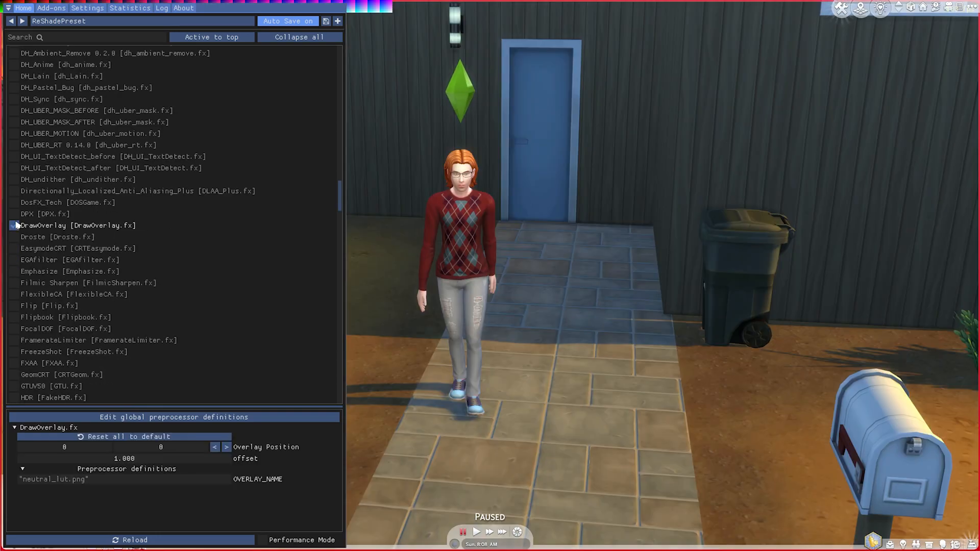
{"action": "left_click", "coordinate": [15, 225]}
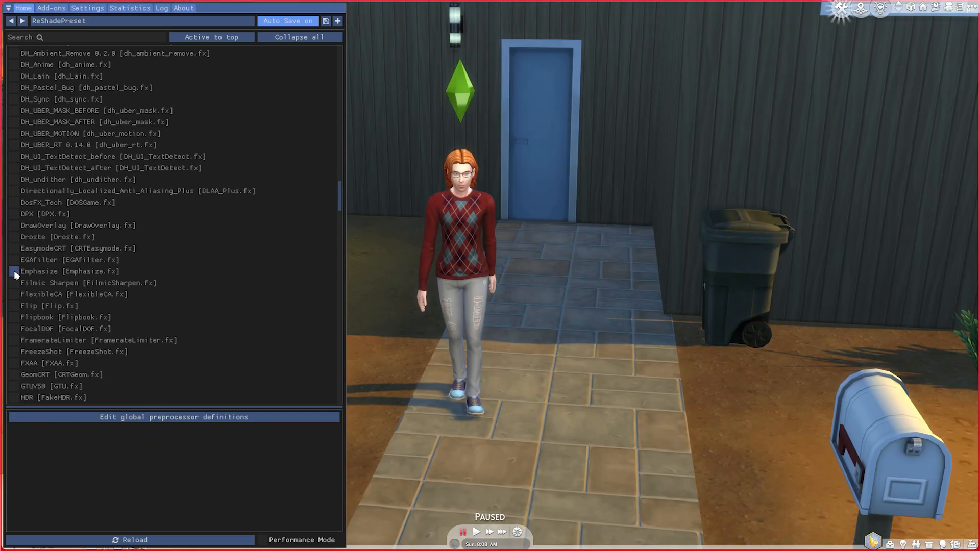
{"action": "scroll", "scroll_direction": "down", "scroll_amount": 3}
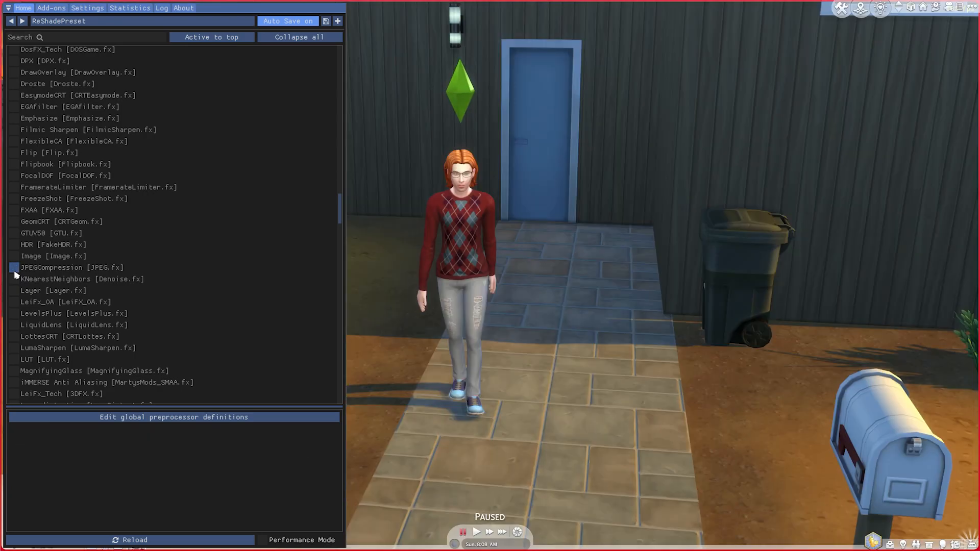
{"action": "scroll", "scroll_direction": "down", "scroll_amount": 3}
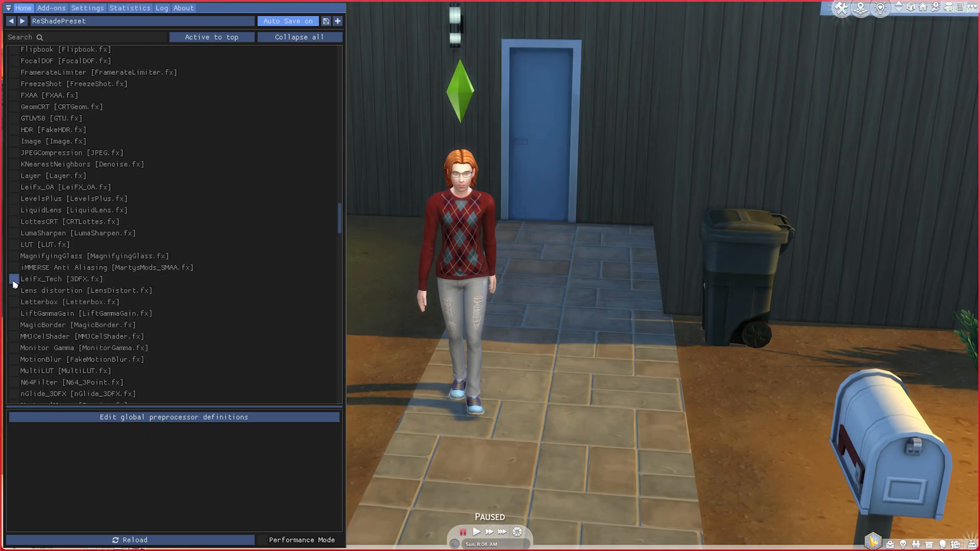
Enable LeiFx_Tech, LumaSharpen, DPX and DeepFry, tinting the scene saturated orange.
{"action": "left_click", "coordinate": [12, 279]}
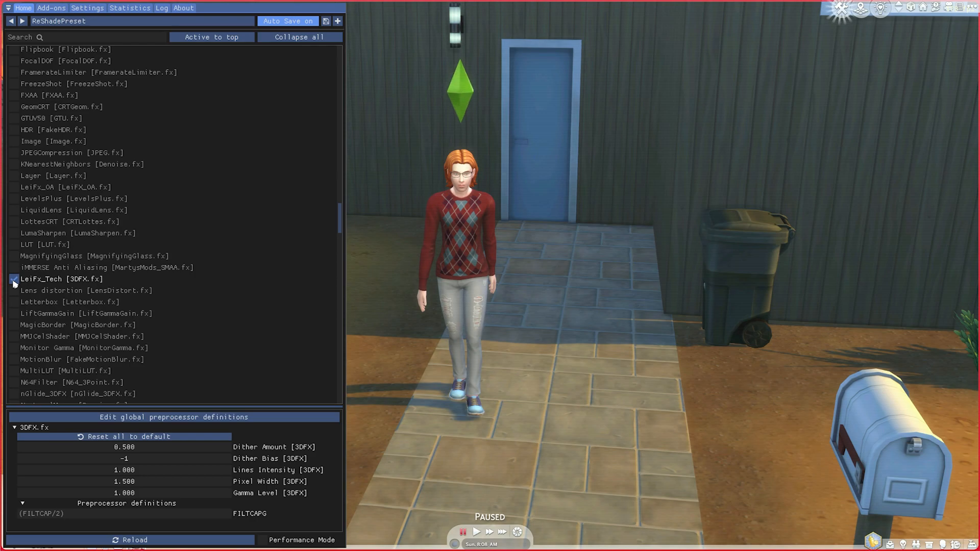
{"action": "left_click", "coordinate": [14, 233]}
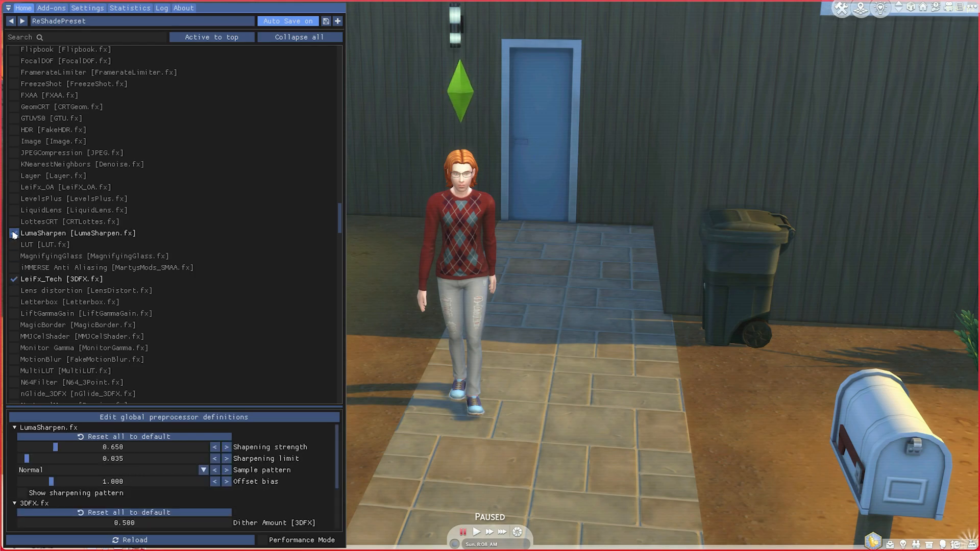
{"action": "left_click", "coordinate": [14, 233]}
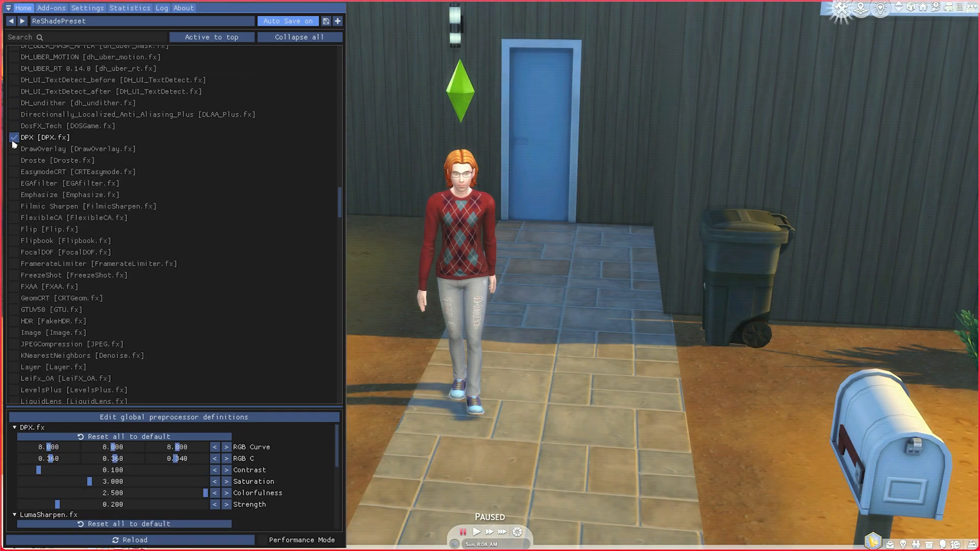
{"action": "left_click", "coordinate": [12, 161]}
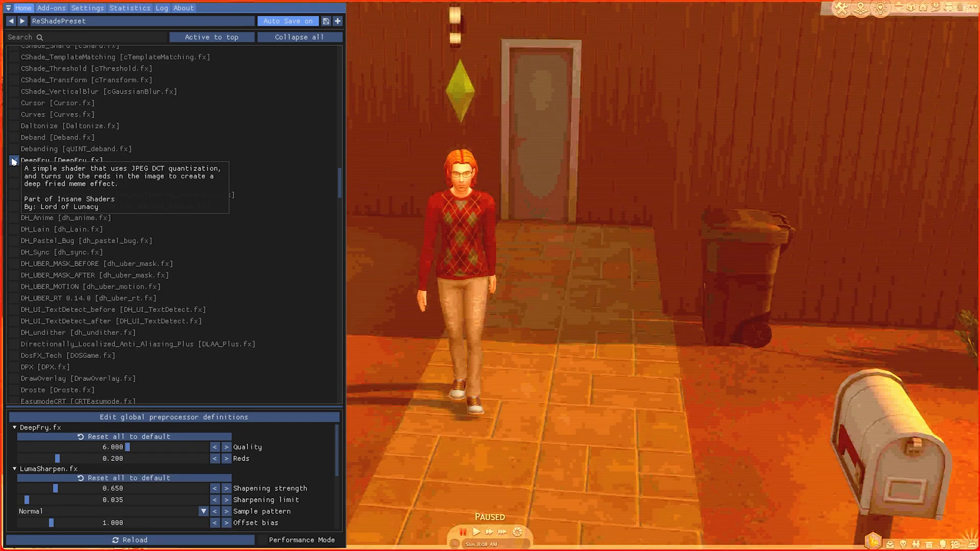